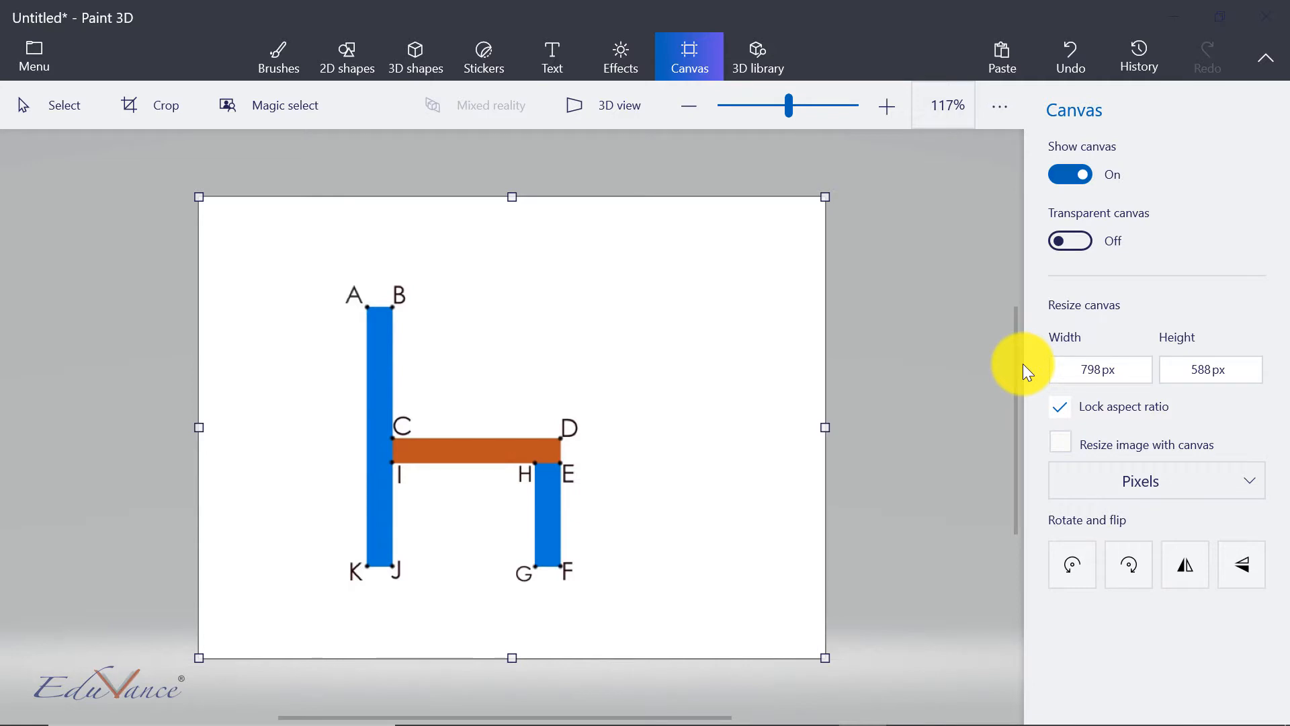
{"action": "mouse_move", "coordinate": [360, 403]}
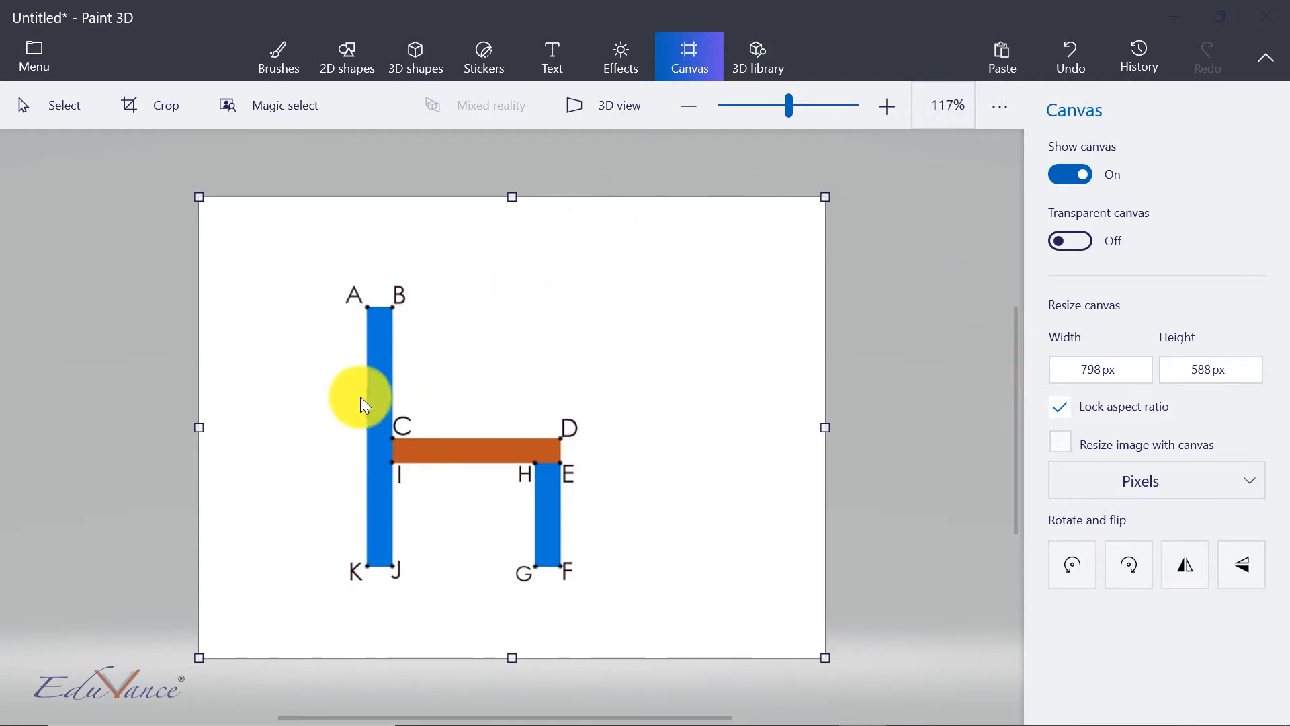
{"action": "mouse_move", "coordinate": [445, 357]}
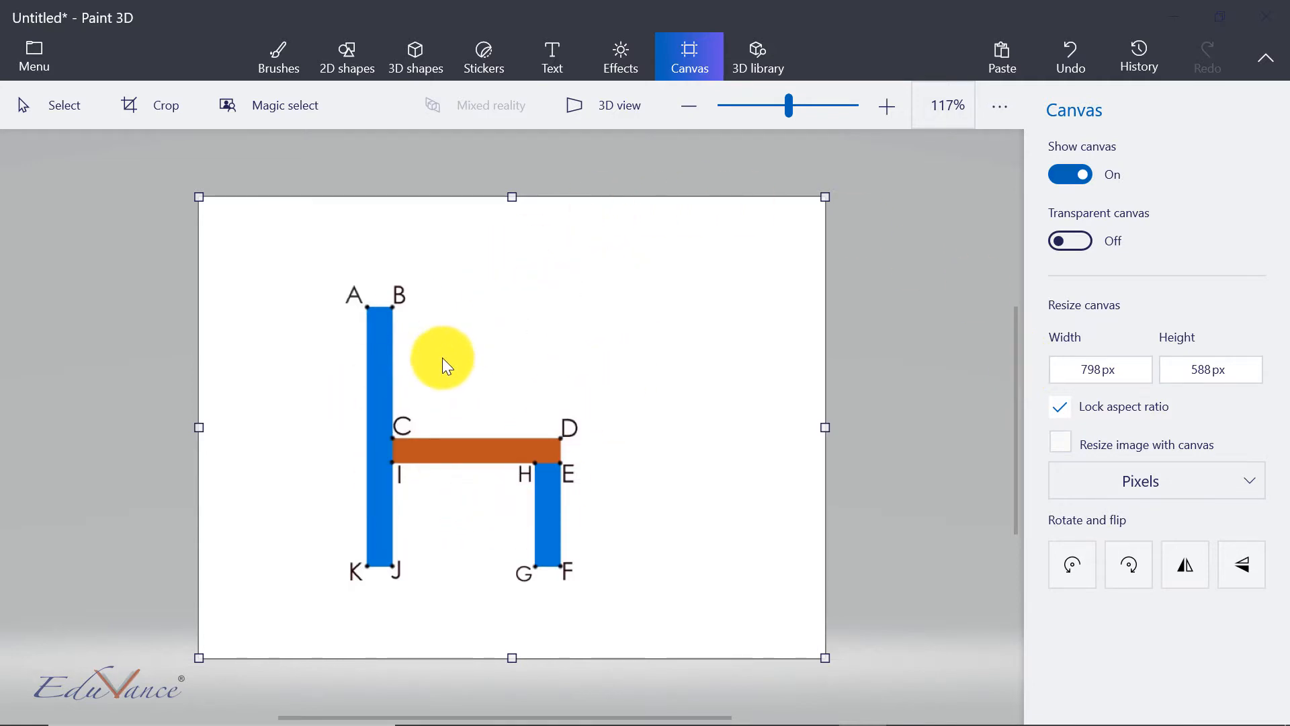
{"action": "mouse_move", "coordinate": [682, 185]}
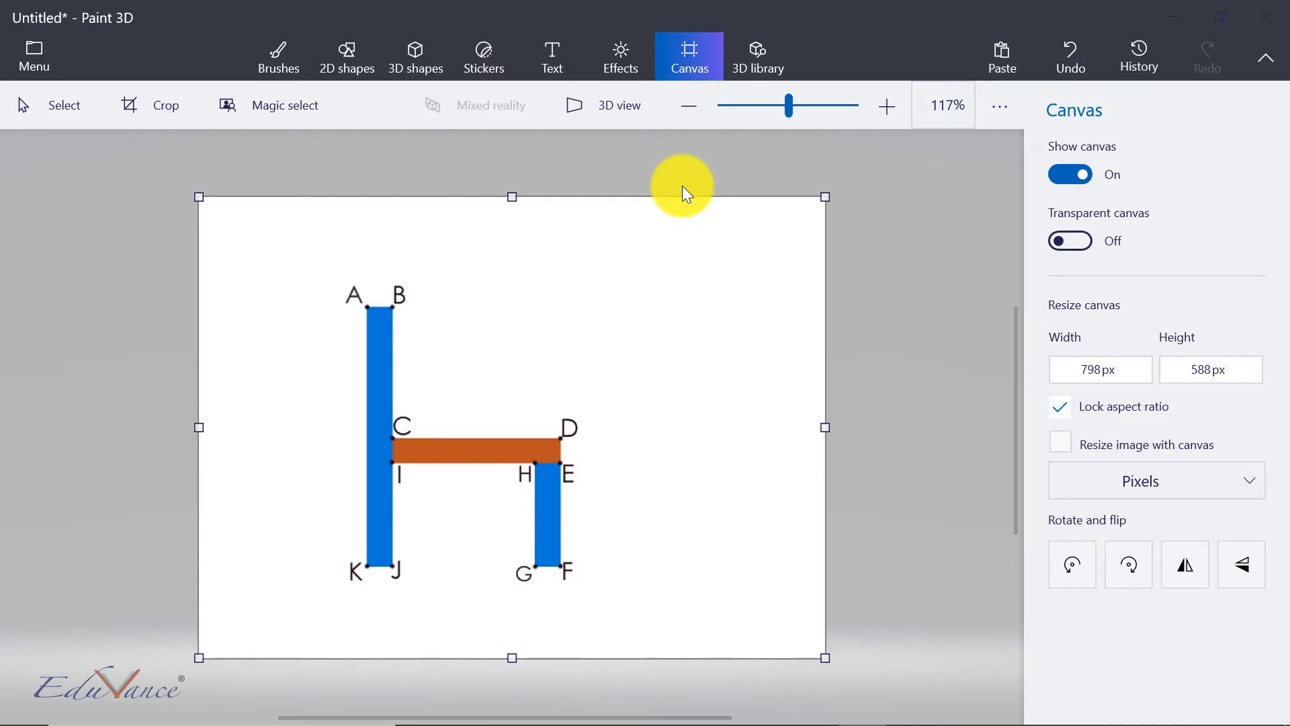
{"action": "mouse_move", "coordinate": [434, 618]}
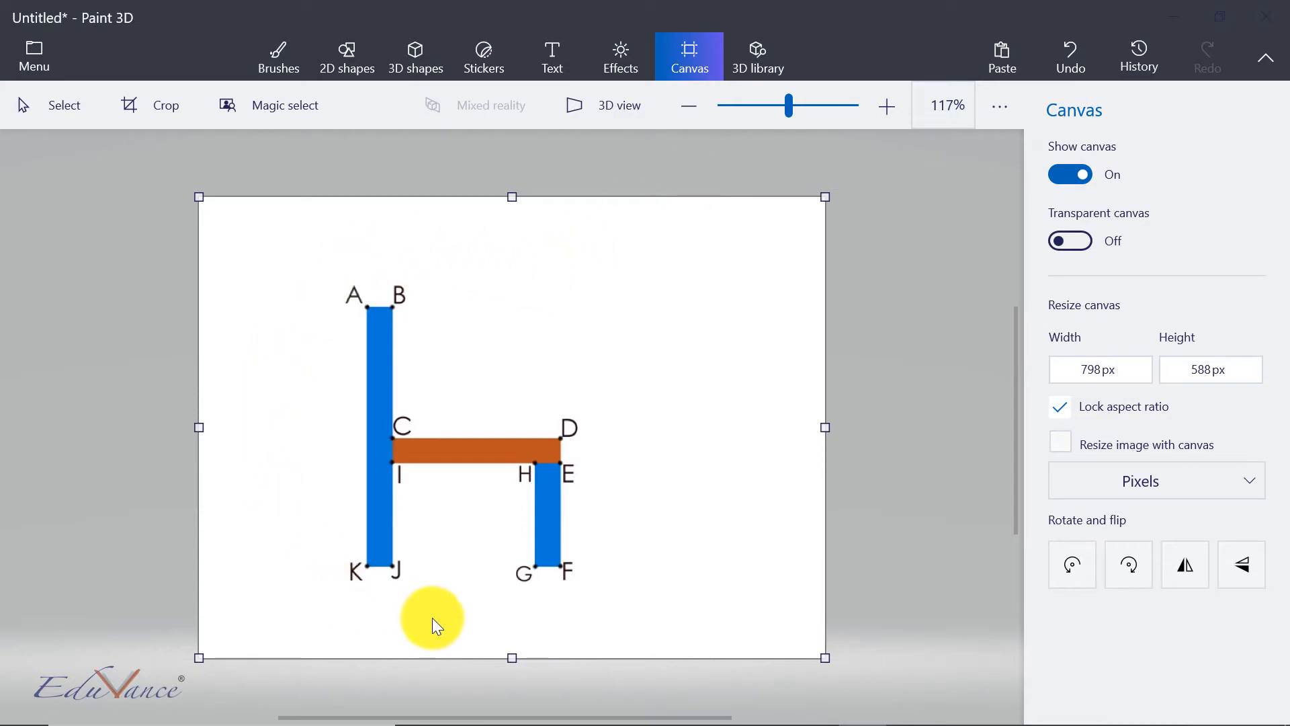
{"action": "mouse_move", "coordinate": [551, 266]}
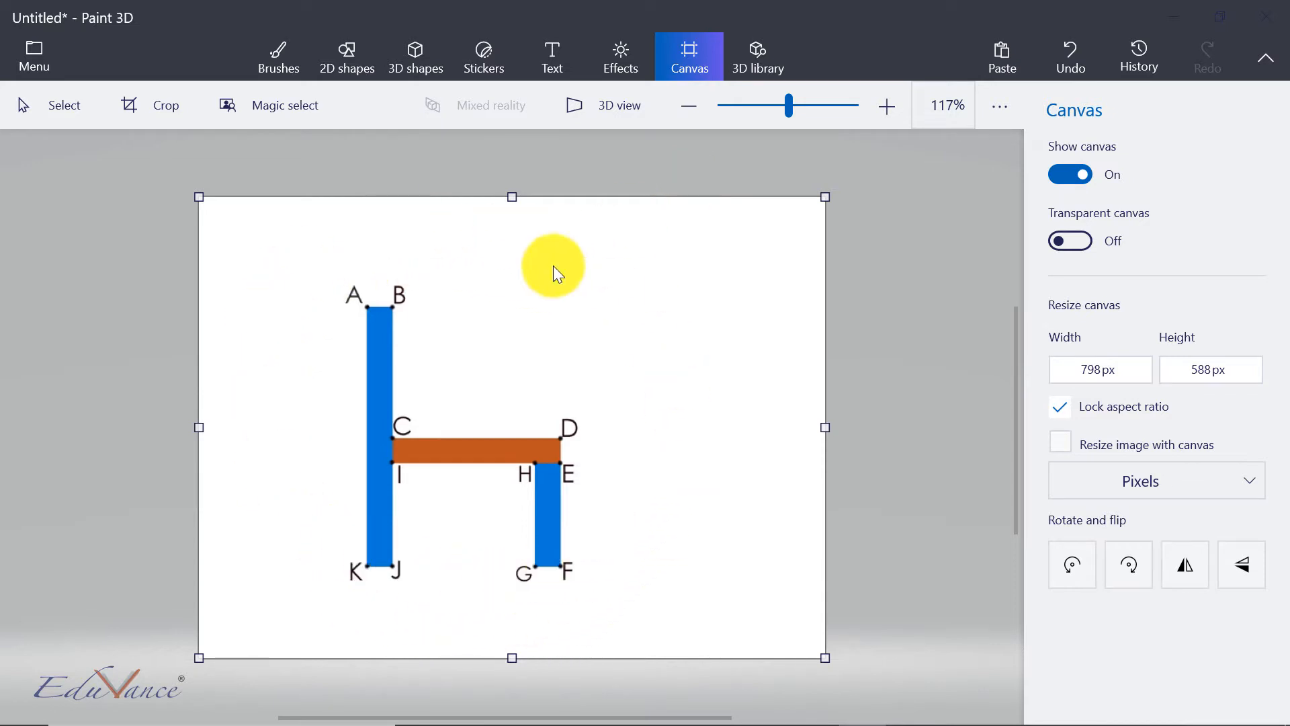
{"action": "mouse_move", "coordinate": [543, 387]}
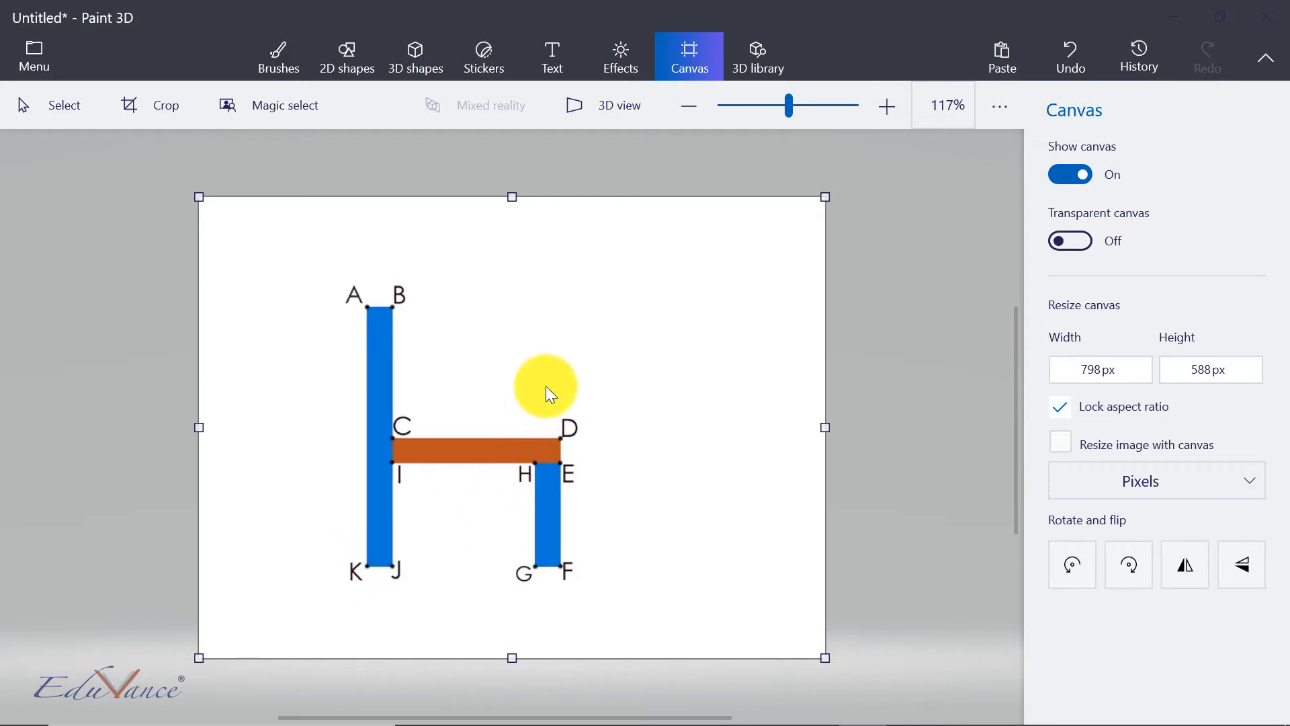
{"action": "mouse_move", "coordinate": [358, 325]}
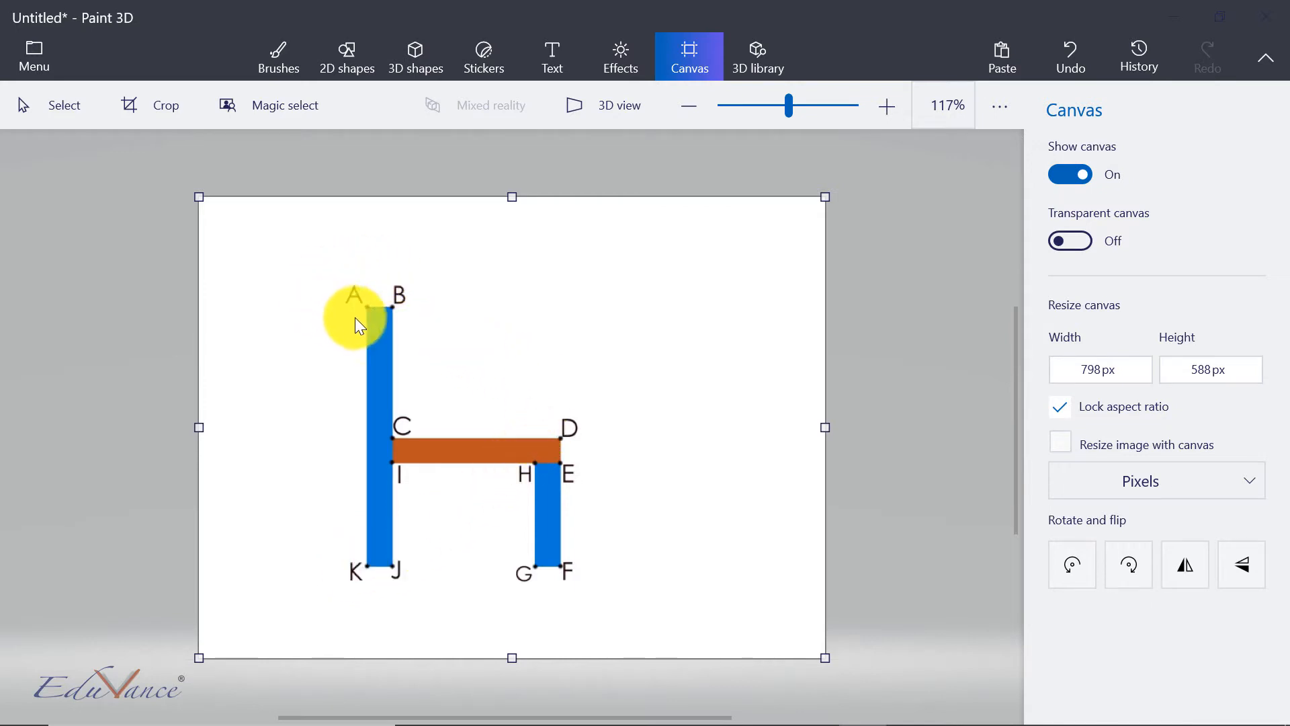
{"action": "mouse_move", "coordinate": [410, 270]}
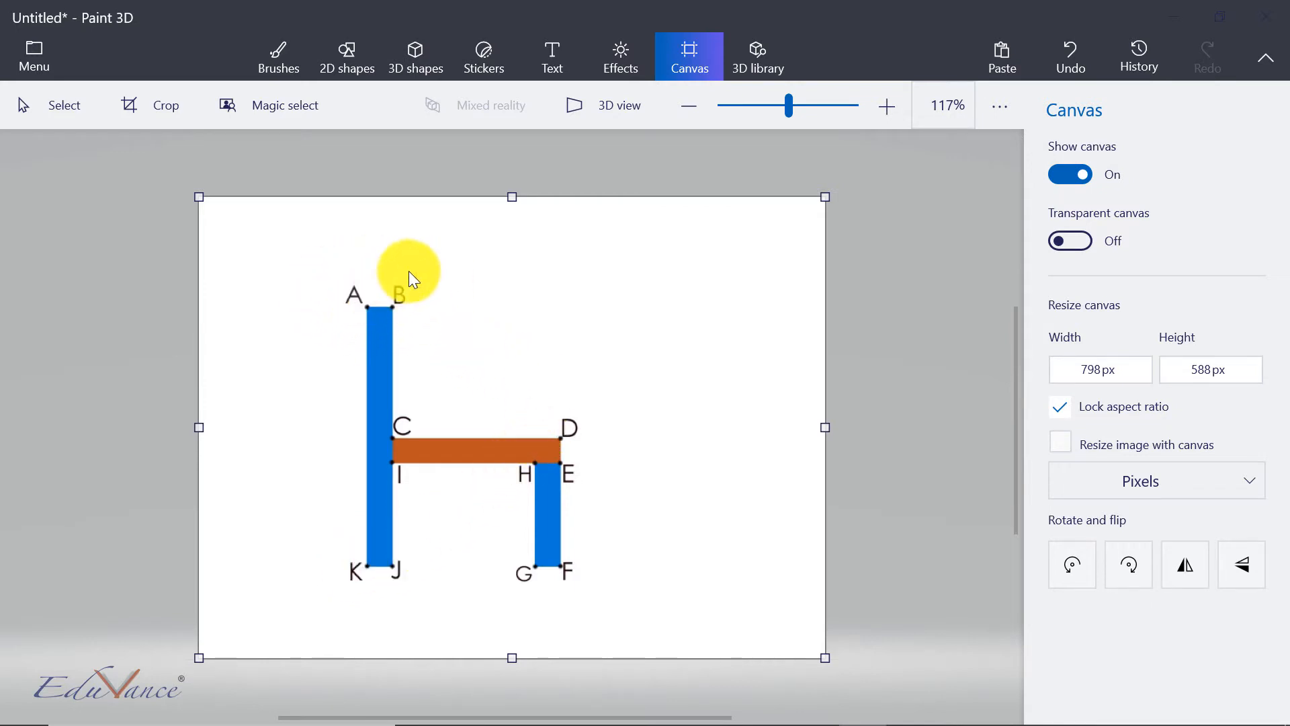
{"action": "mouse_move", "coordinate": [422, 296]}
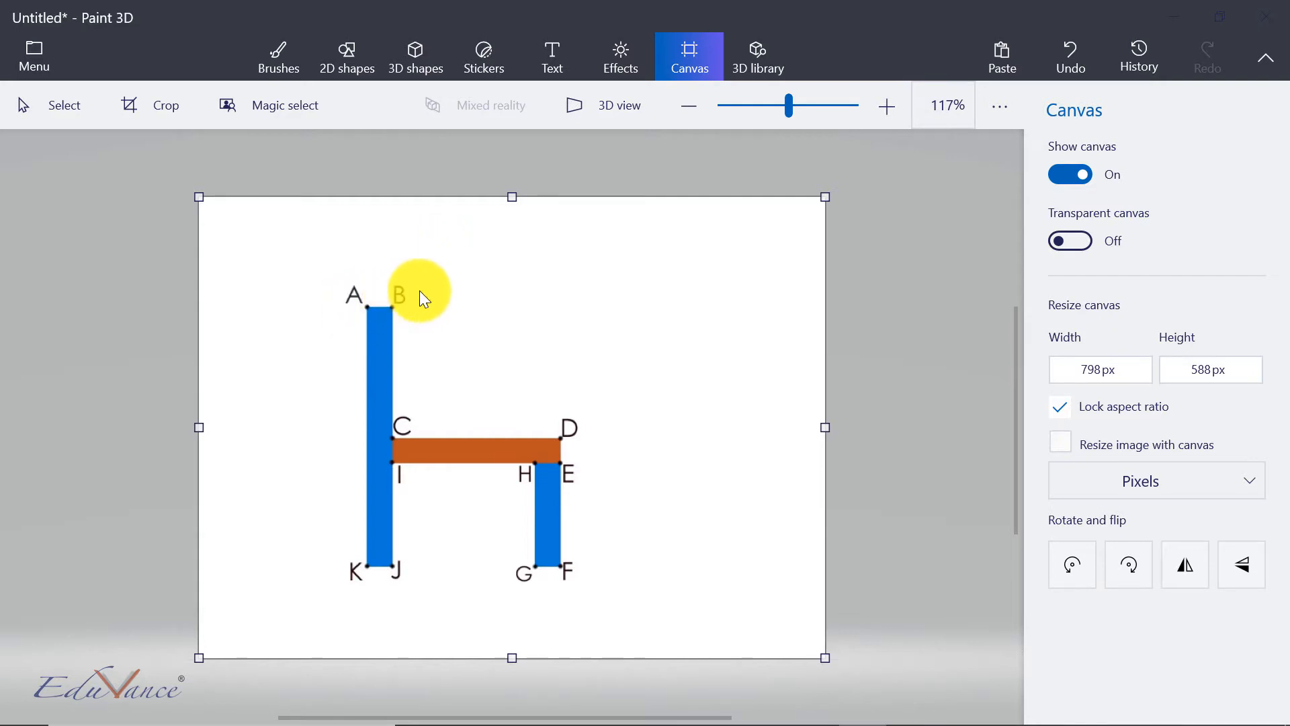
Step: Sketch a rough marker outline of the chair with Brushes, then undo it
{"action": "left_click", "coordinate": [277, 57]}
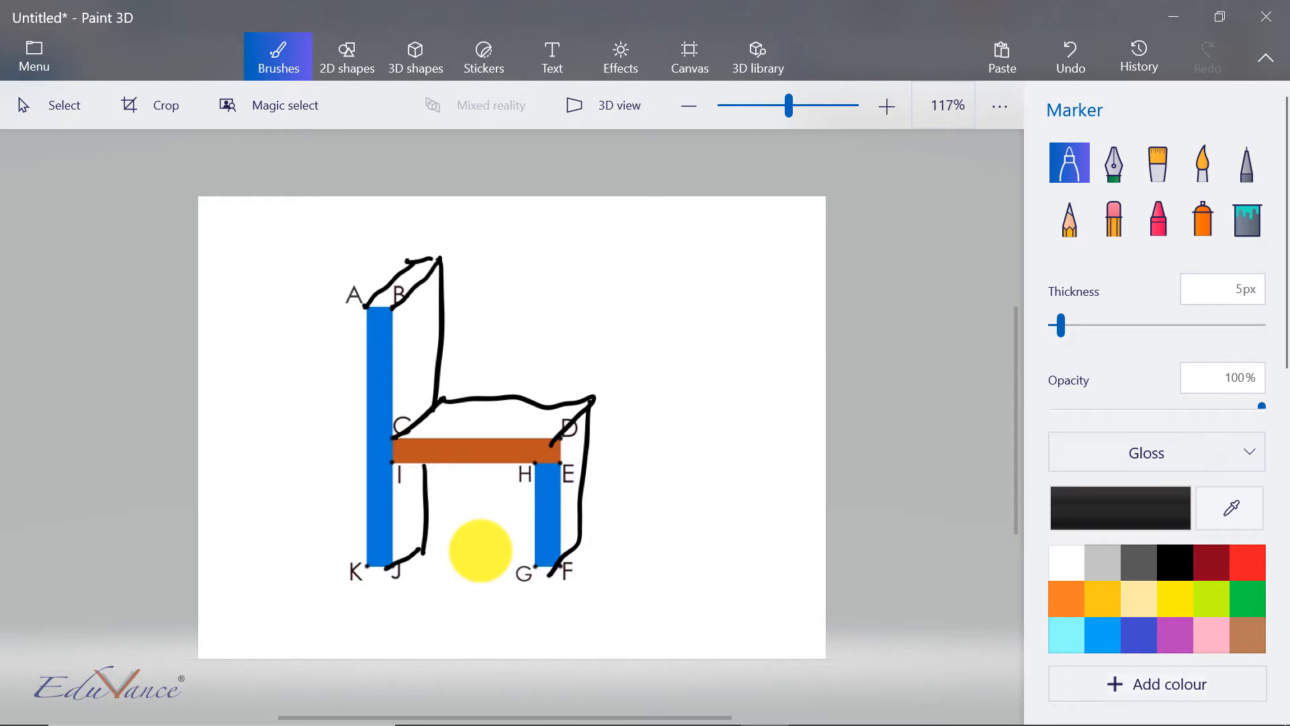
{"action": "left_click", "coordinate": [1070, 57]}
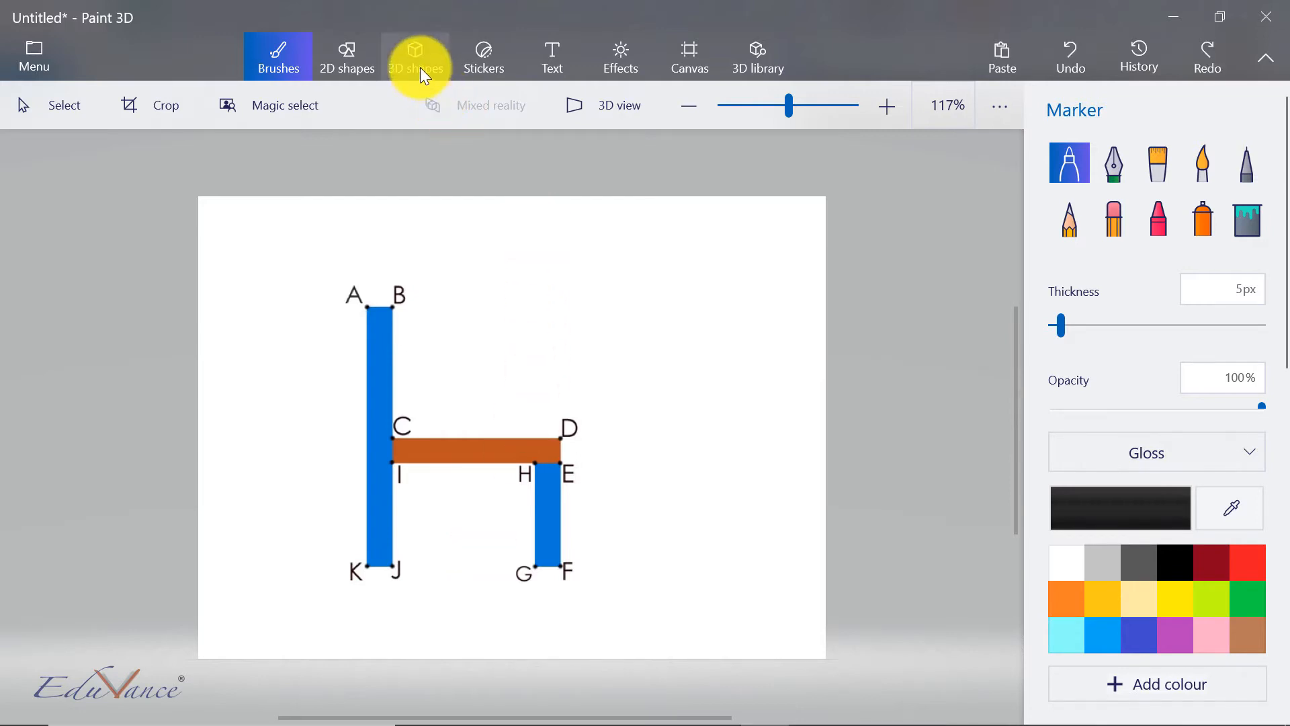
Step: Select the Sharp edge 3D doodle from the 3D shapes options
{"action": "left_click", "coordinate": [416, 56]}
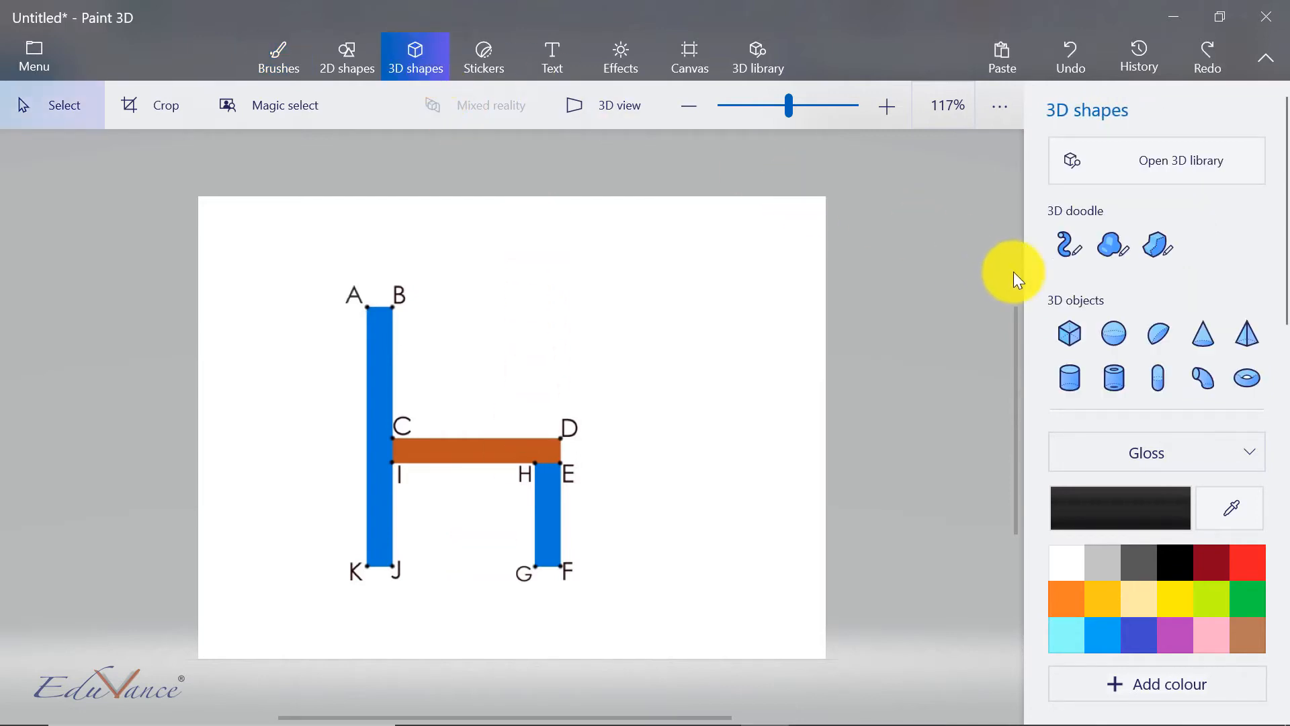
{"action": "mouse_move", "coordinate": [1132, 305]}
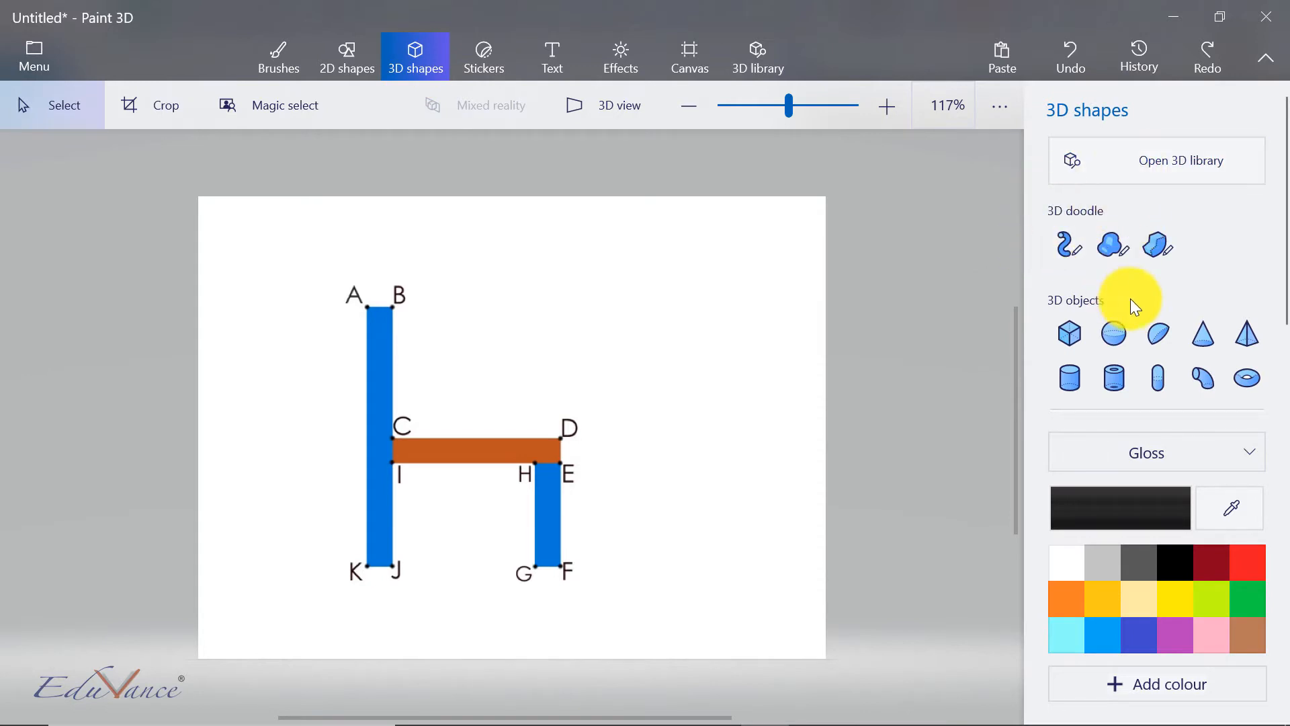
{"action": "mouse_move", "coordinate": [1158, 244]}
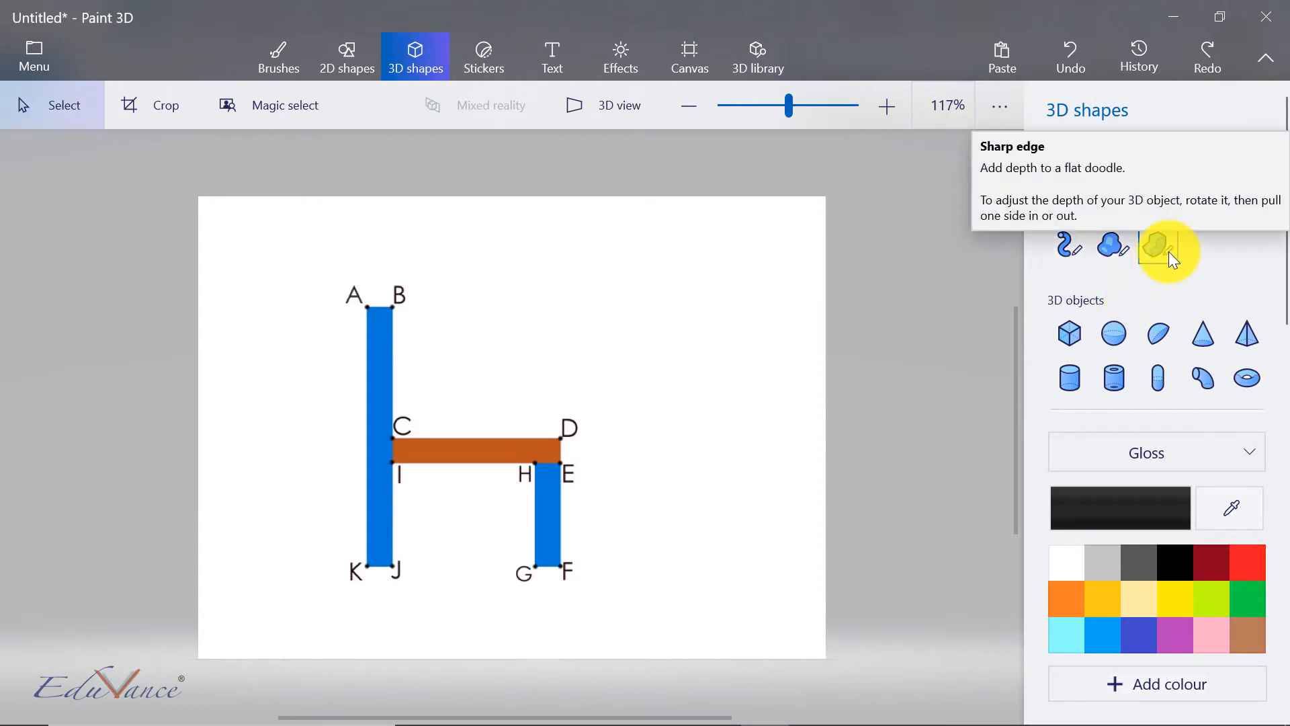
{"action": "left_click", "coordinate": [1158, 243]}
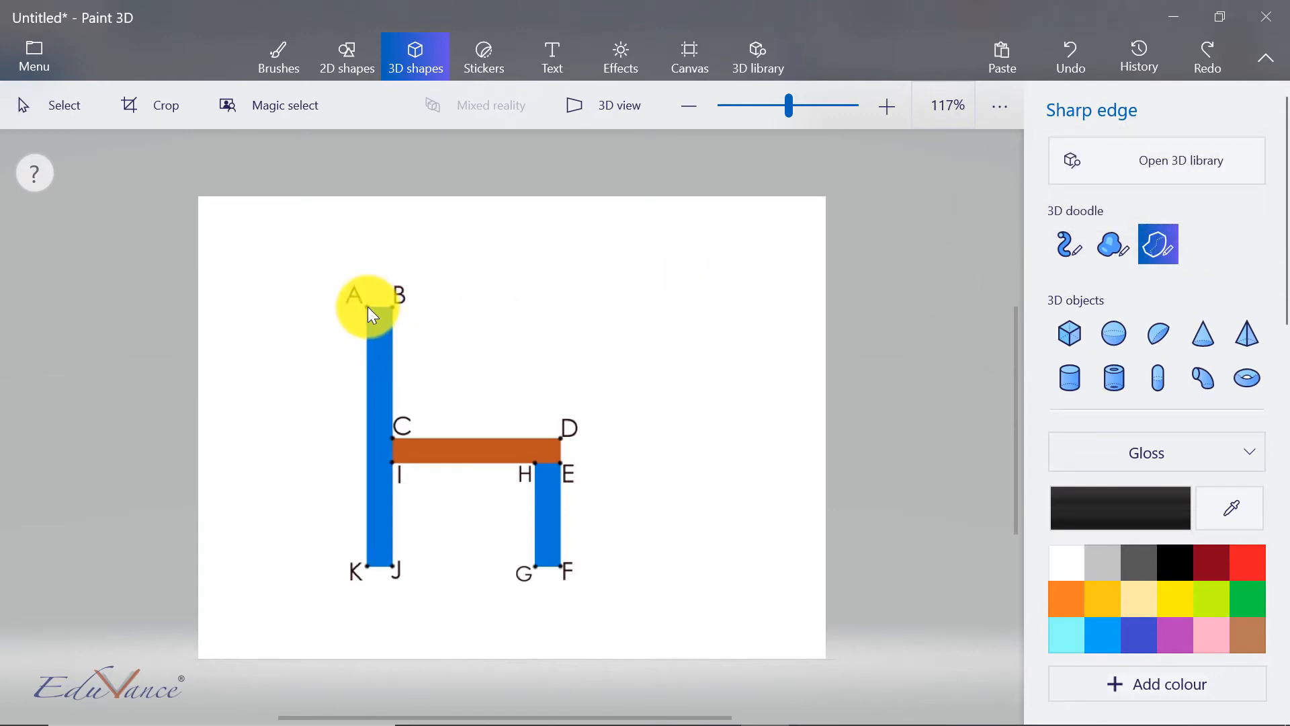
Step: Start the sharp-edge chair outline at point A, running down to K
{"action": "left_click", "coordinate": [887, 105]}
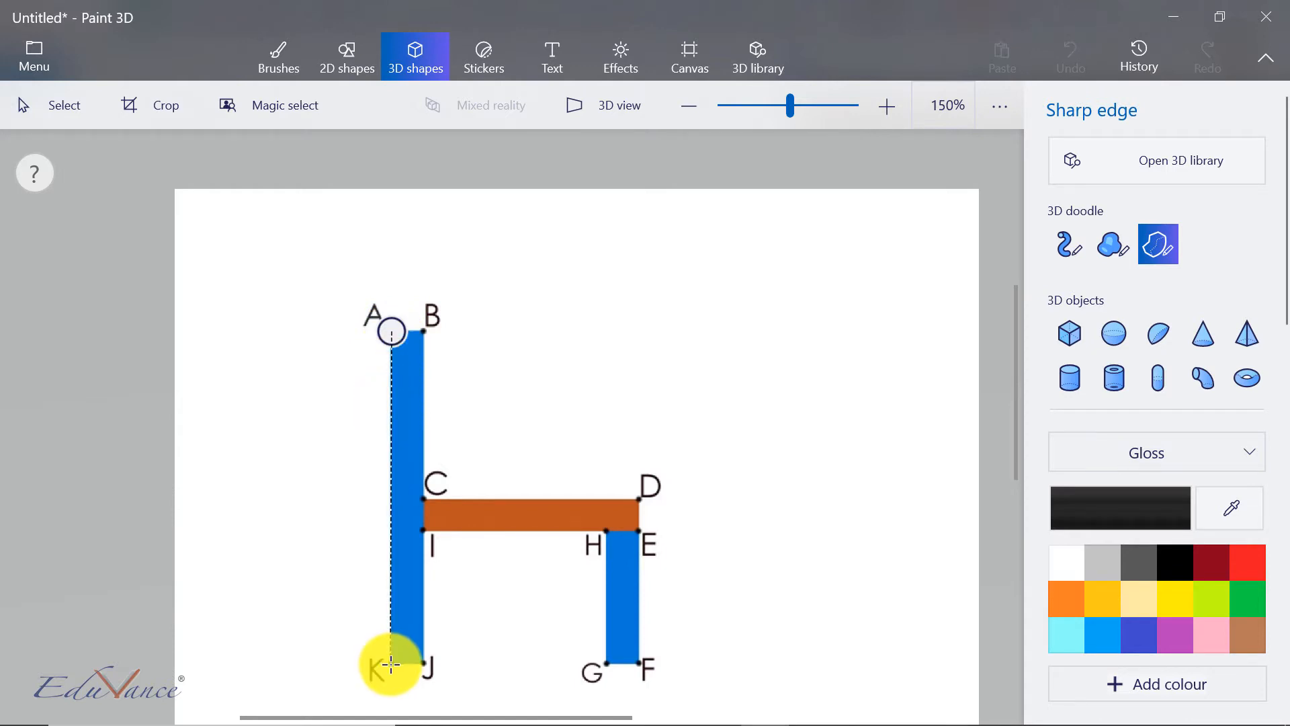
{"action": "mouse_move", "coordinate": [423, 665]}
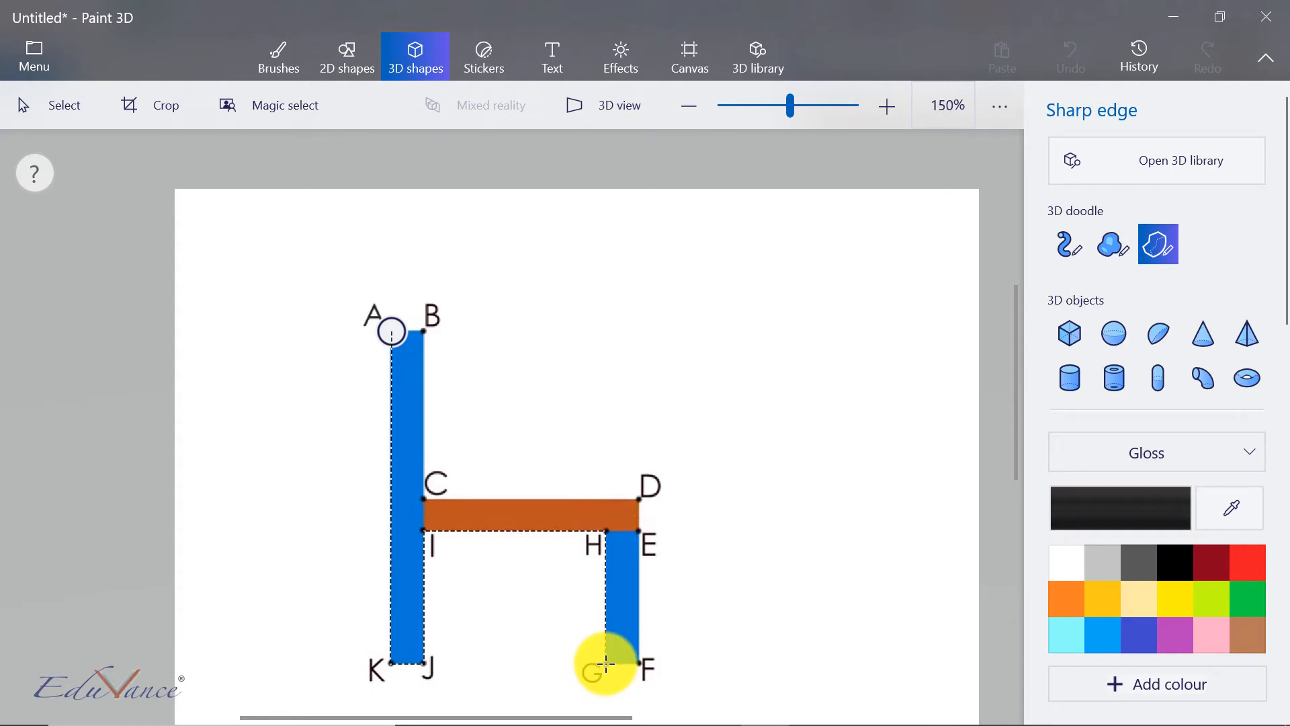
{"action": "mouse_move", "coordinate": [629, 665]}
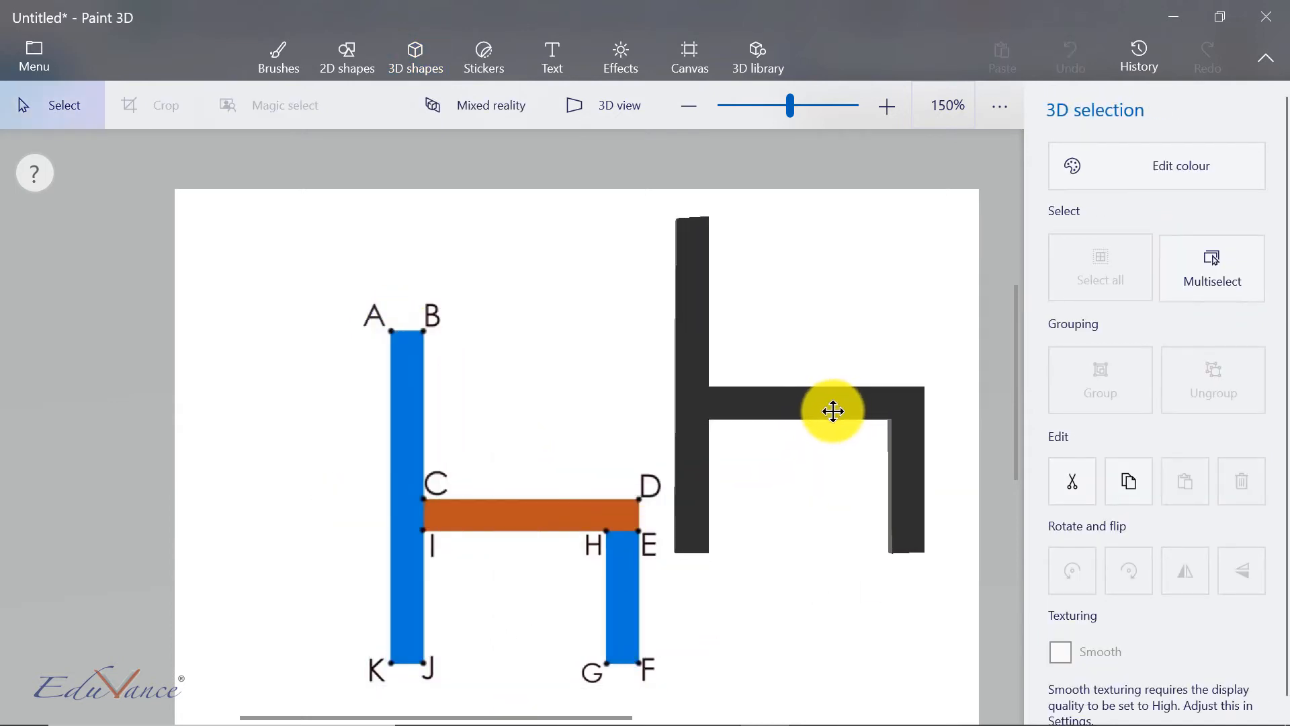
Step: Recolour the chair model red and rotate it on the Y axis to show its profile
{"action": "left_click", "coordinate": [831, 411]}
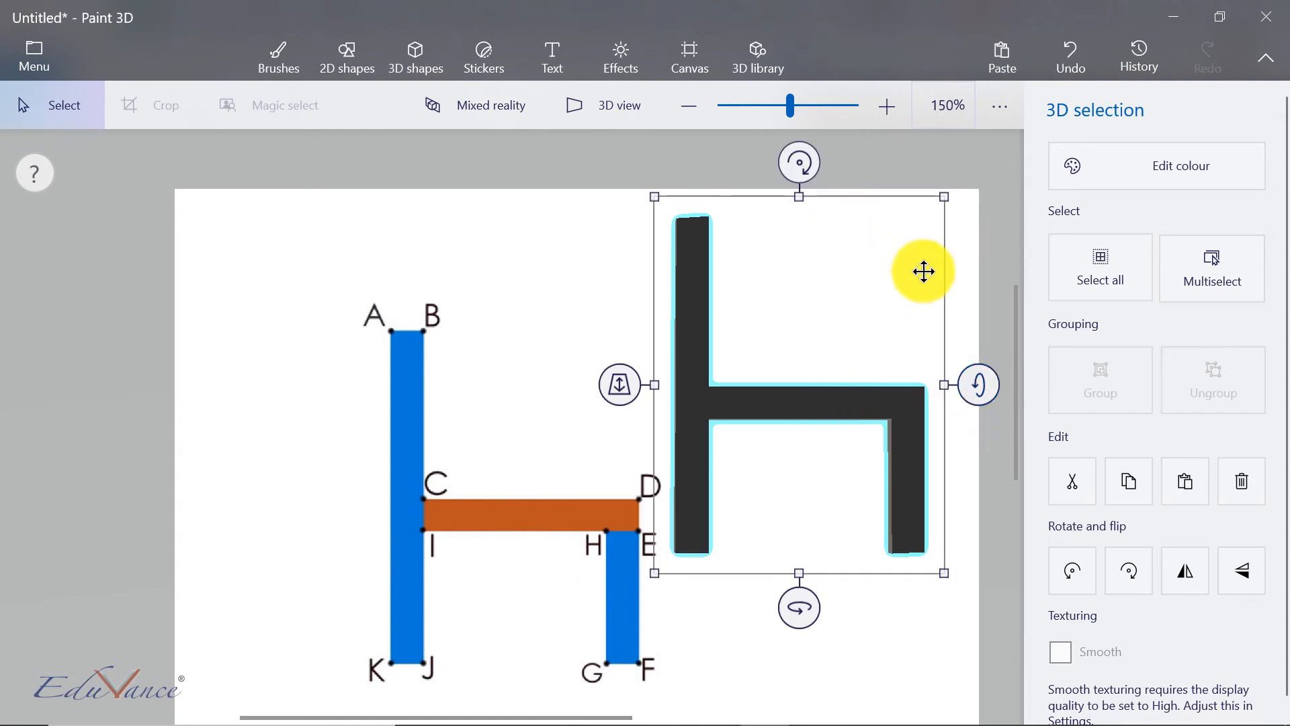
{"action": "left_click", "coordinate": [1180, 166]}
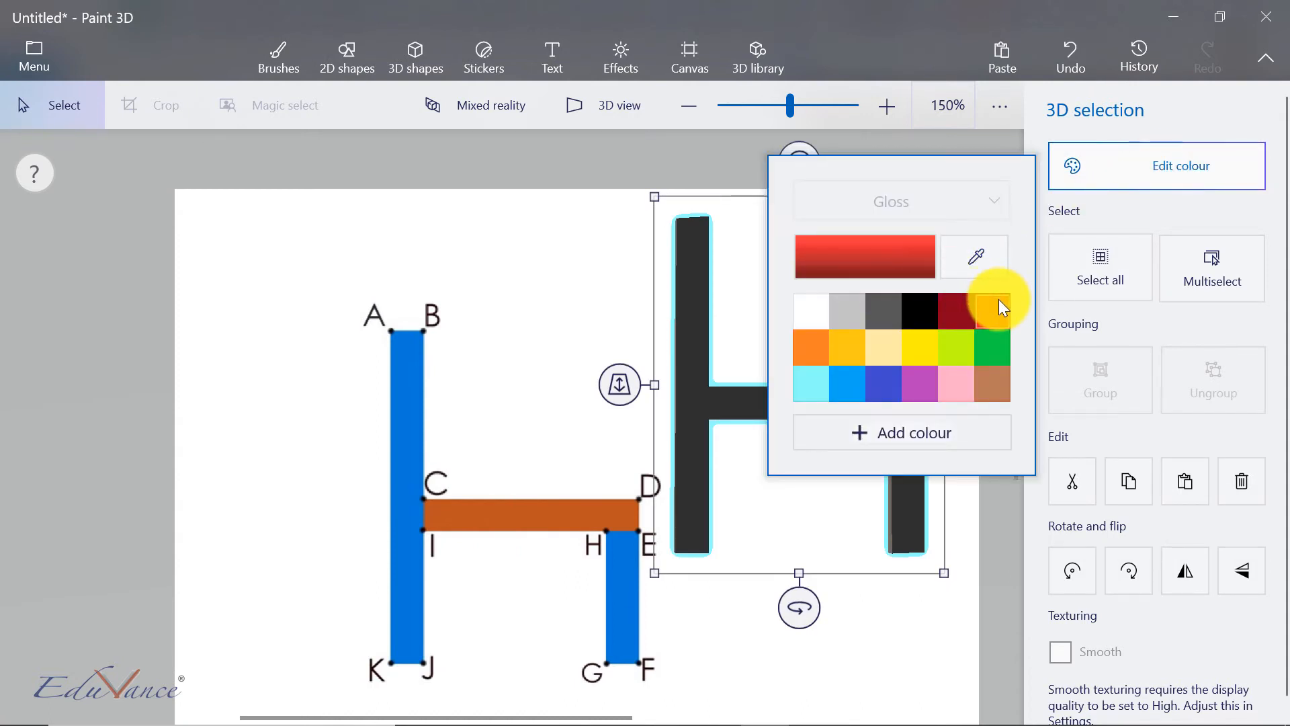
{"action": "left_click", "coordinate": [974, 311]}
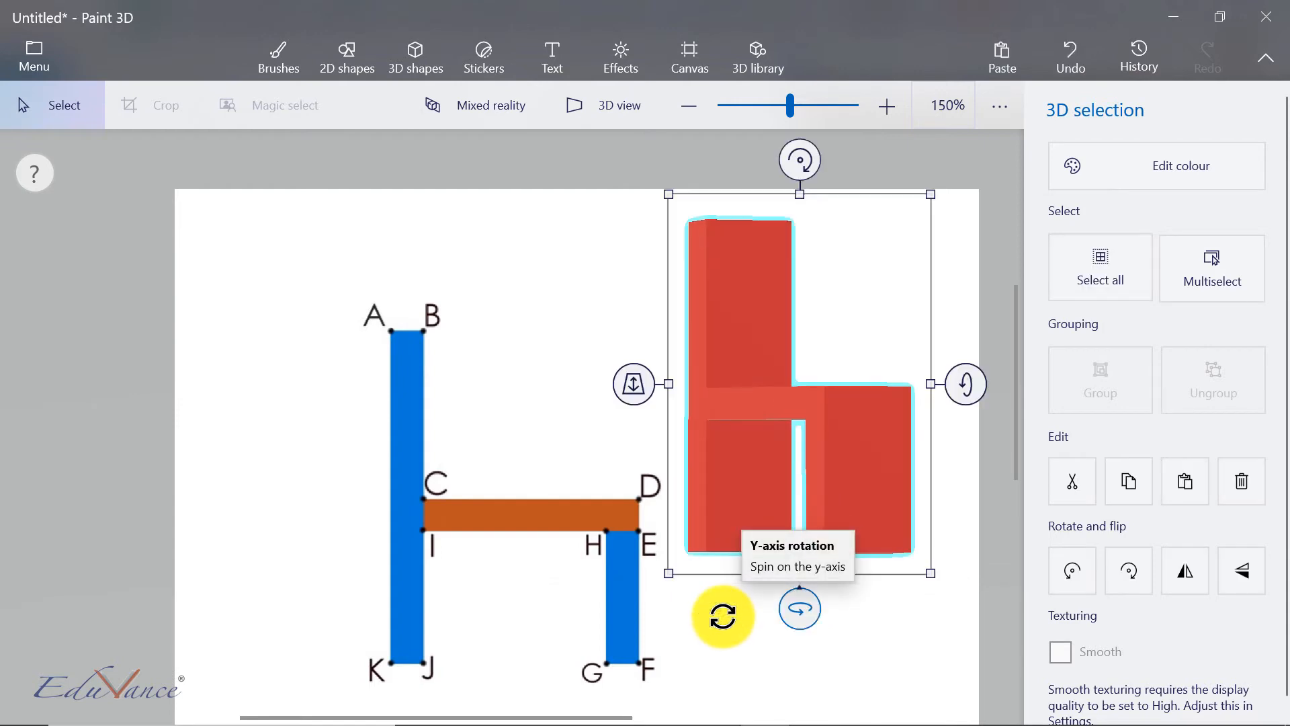
{"action": "left_click", "coordinate": [798, 608]}
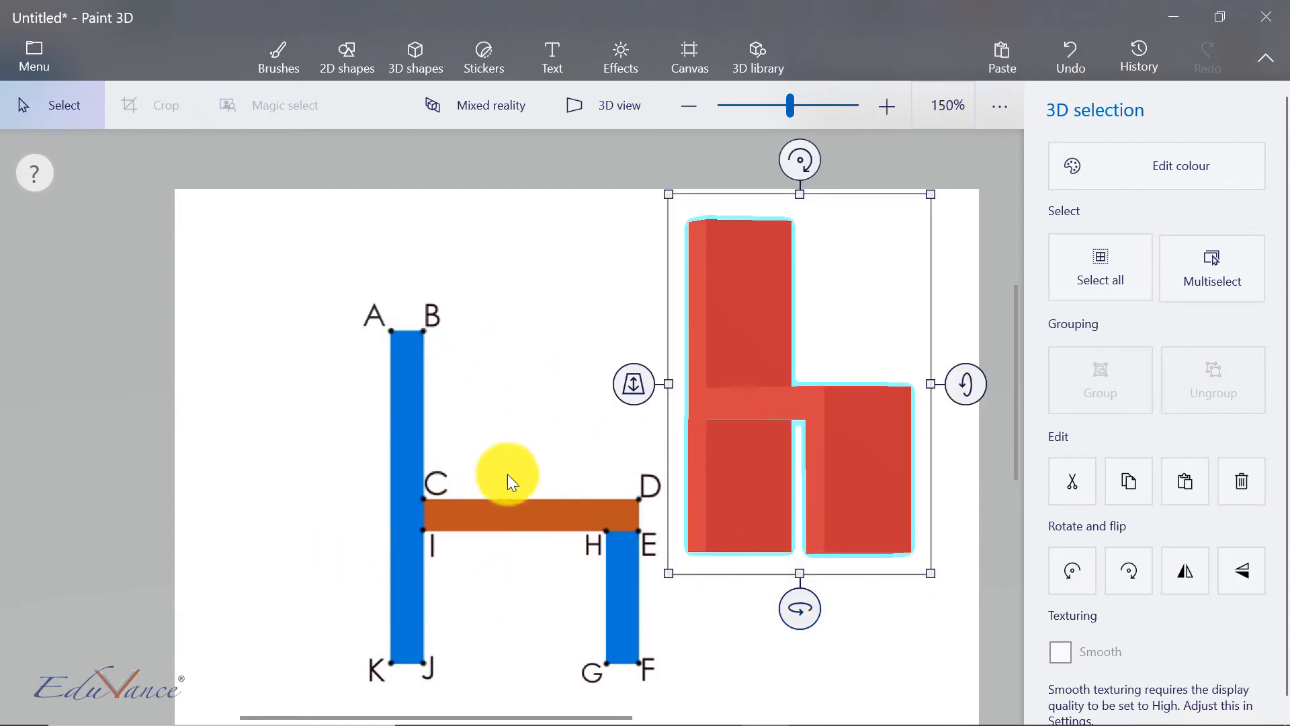
{"action": "mouse_move", "coordinate": [895, 379]}
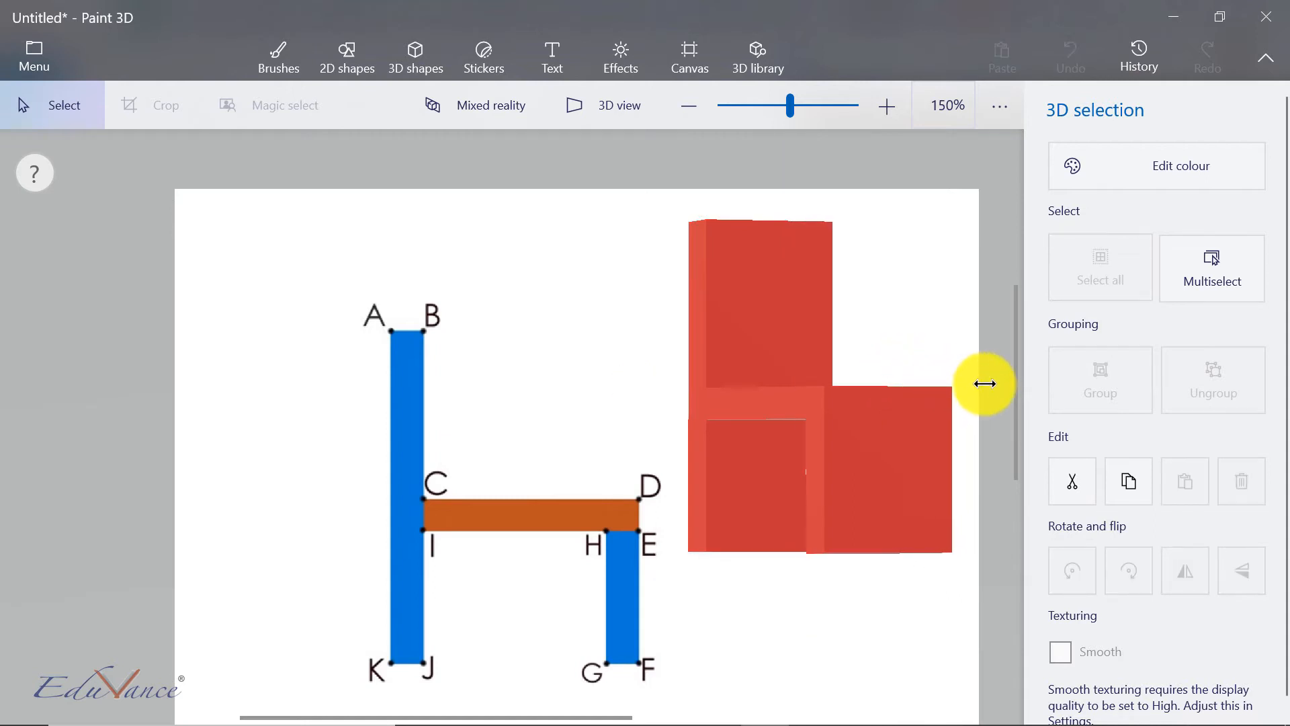
{"action": "left_click", "coordinate": [818, 387]}
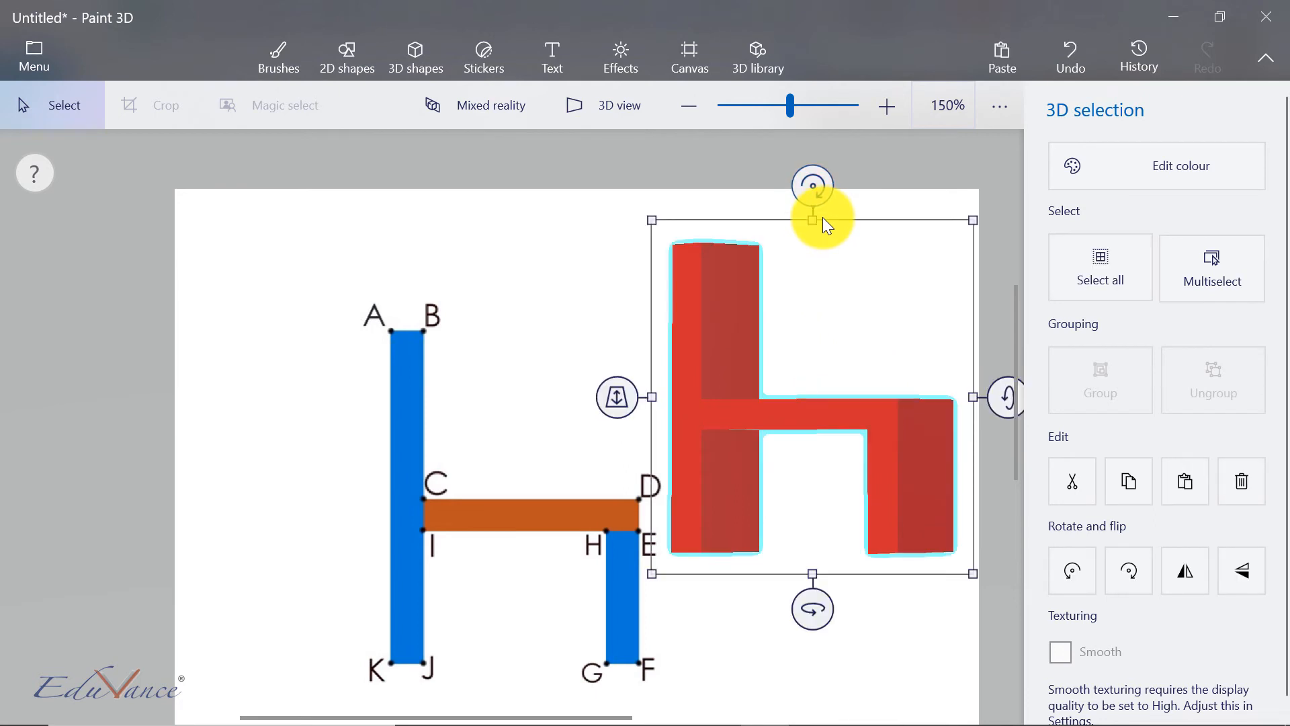
{"action": "mouse_move", "coordinate": [597, 366]}
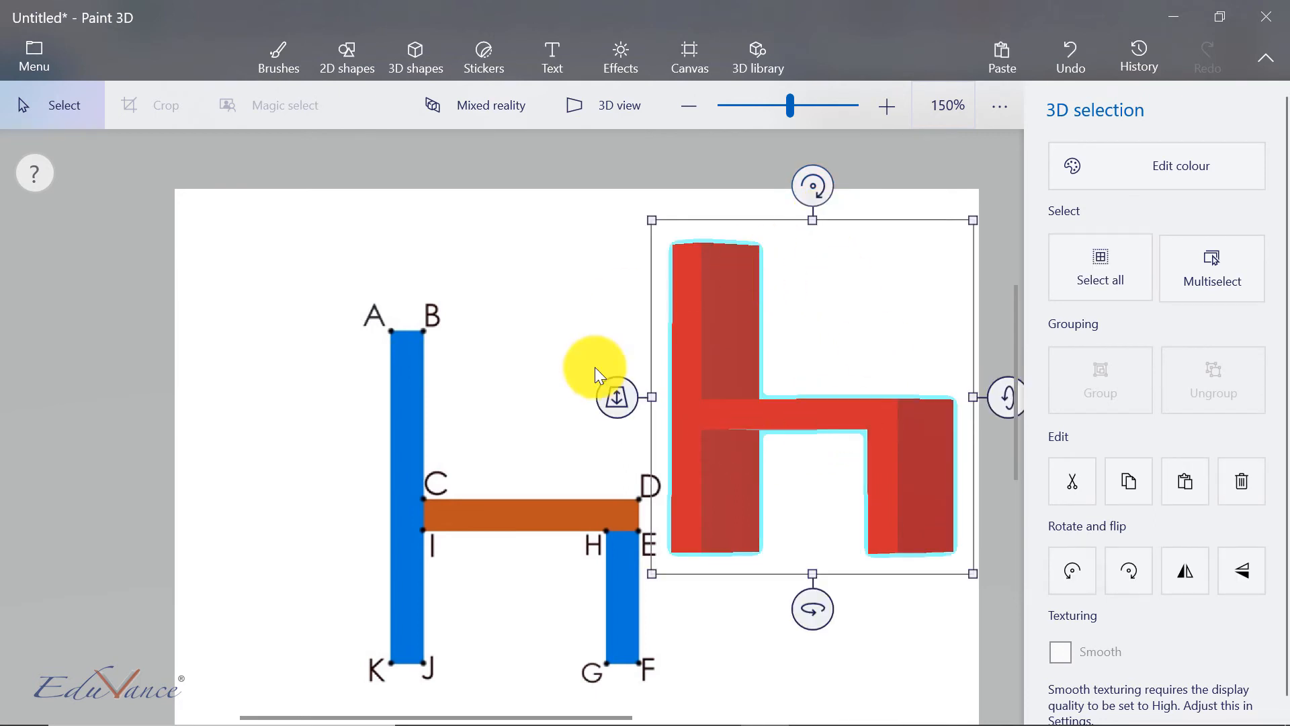
{"action": "mouse_move", "coordinate": [396, 415]}
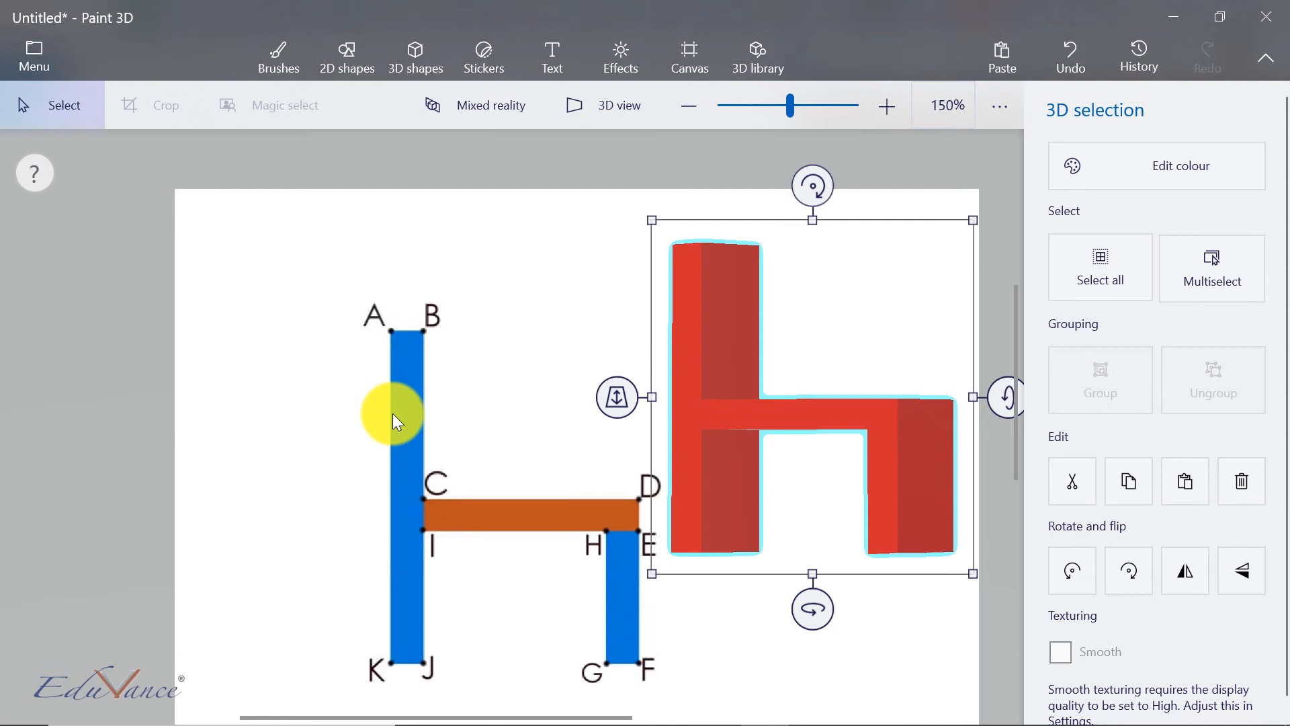
{"action": "mouse_move", "coordinate": [798, 62]}
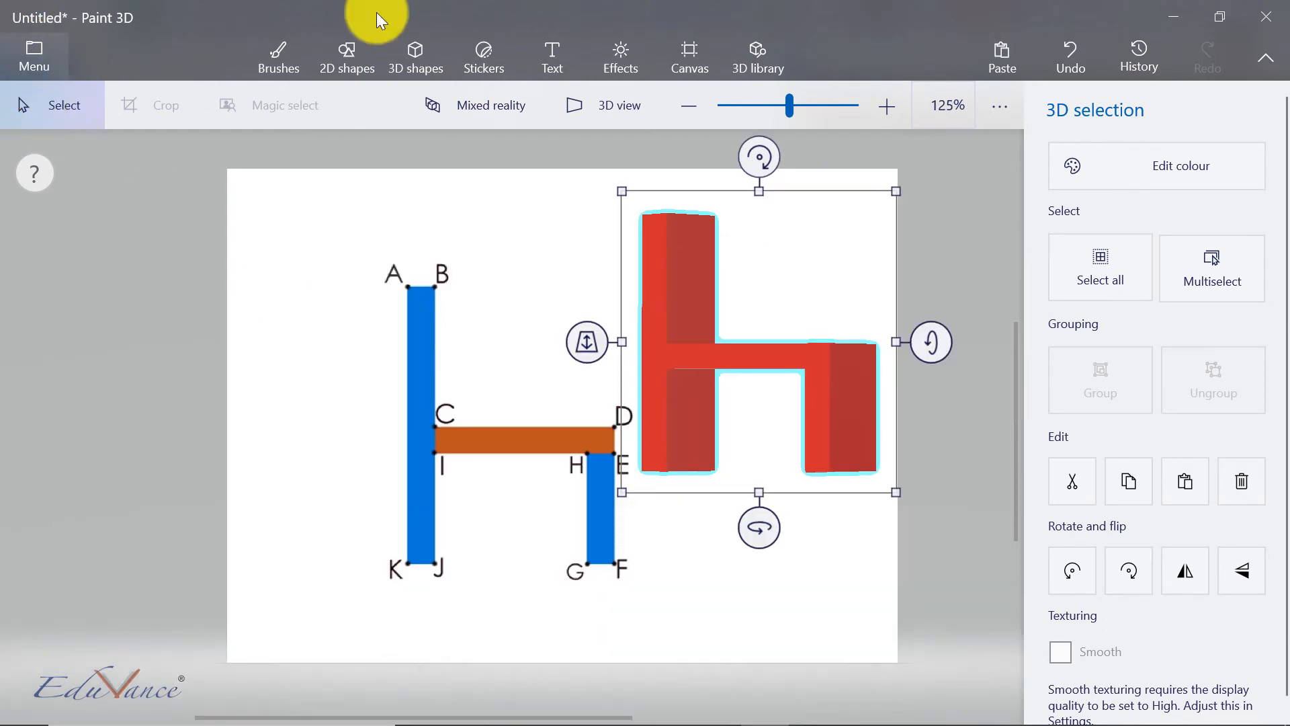
Step: Show the blue square ABCD drawing with the 3D shapes options open
{"action": "left_click", "coordinate": [688, 57]}
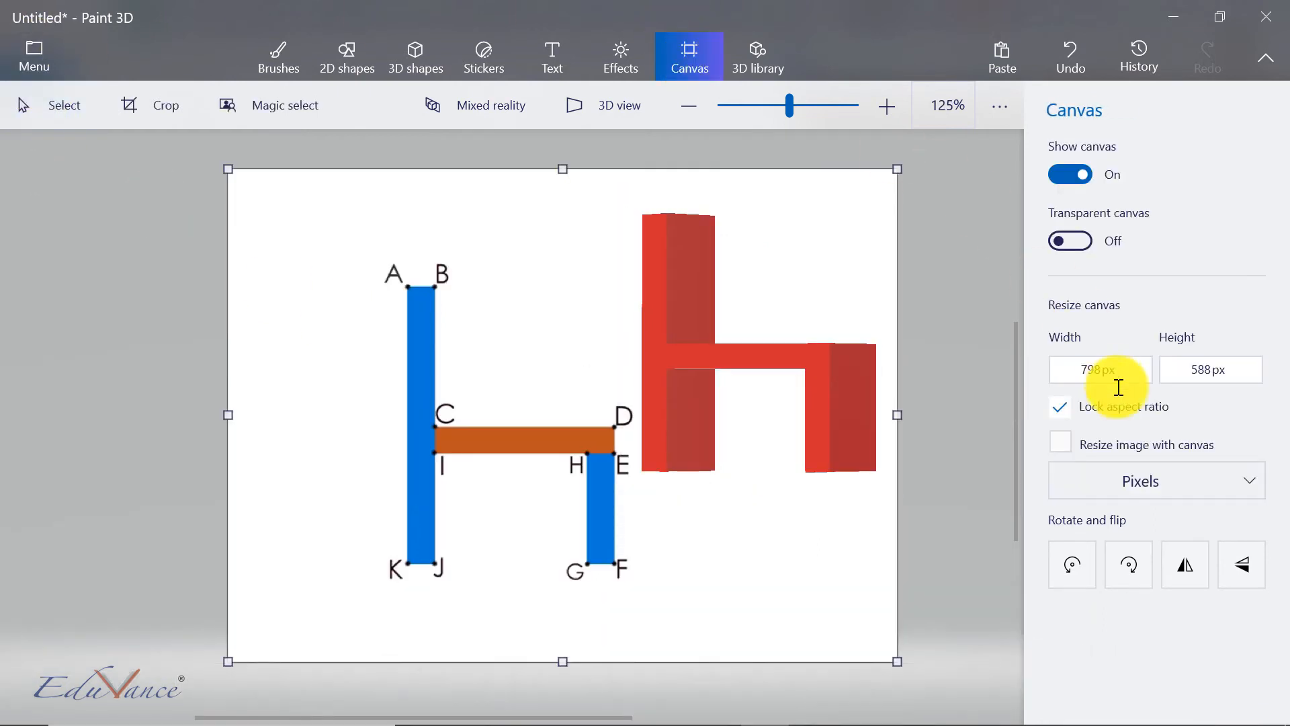
{"action": "left_click", "coordinate": [415, 56]}
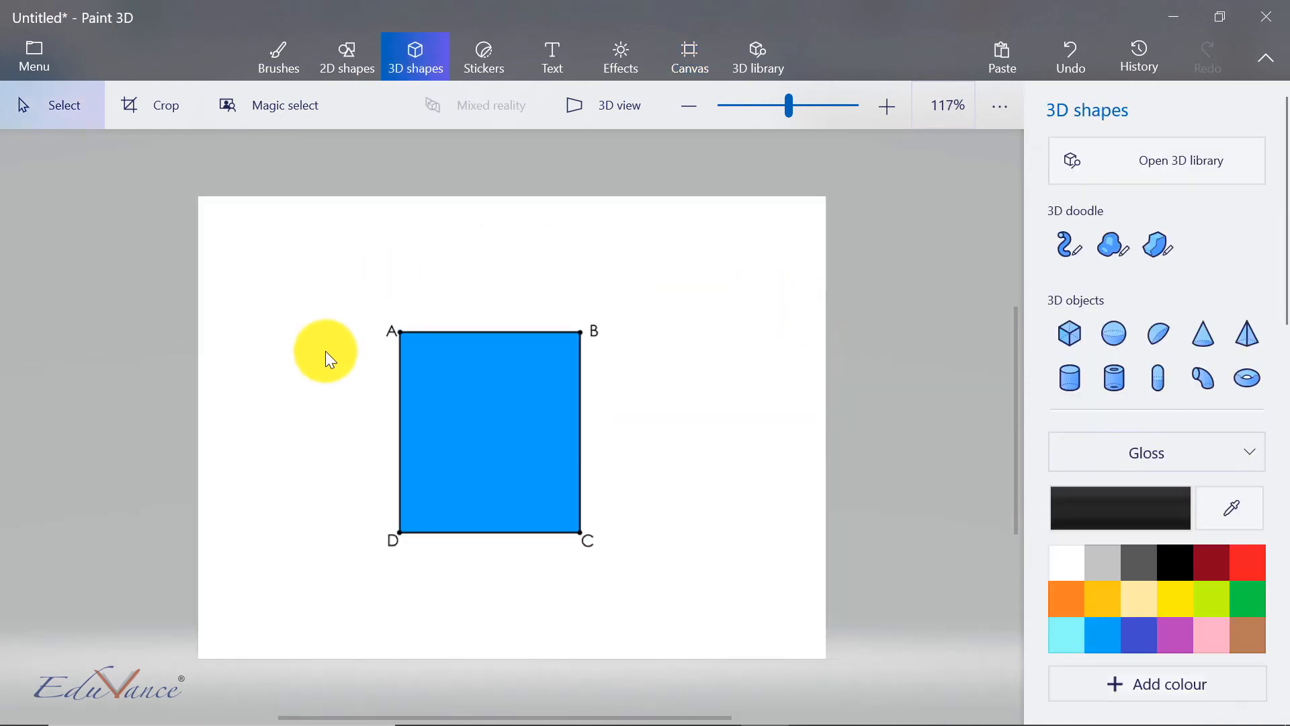
{"action": "mouse_move", "coordinate": [358, 405]}
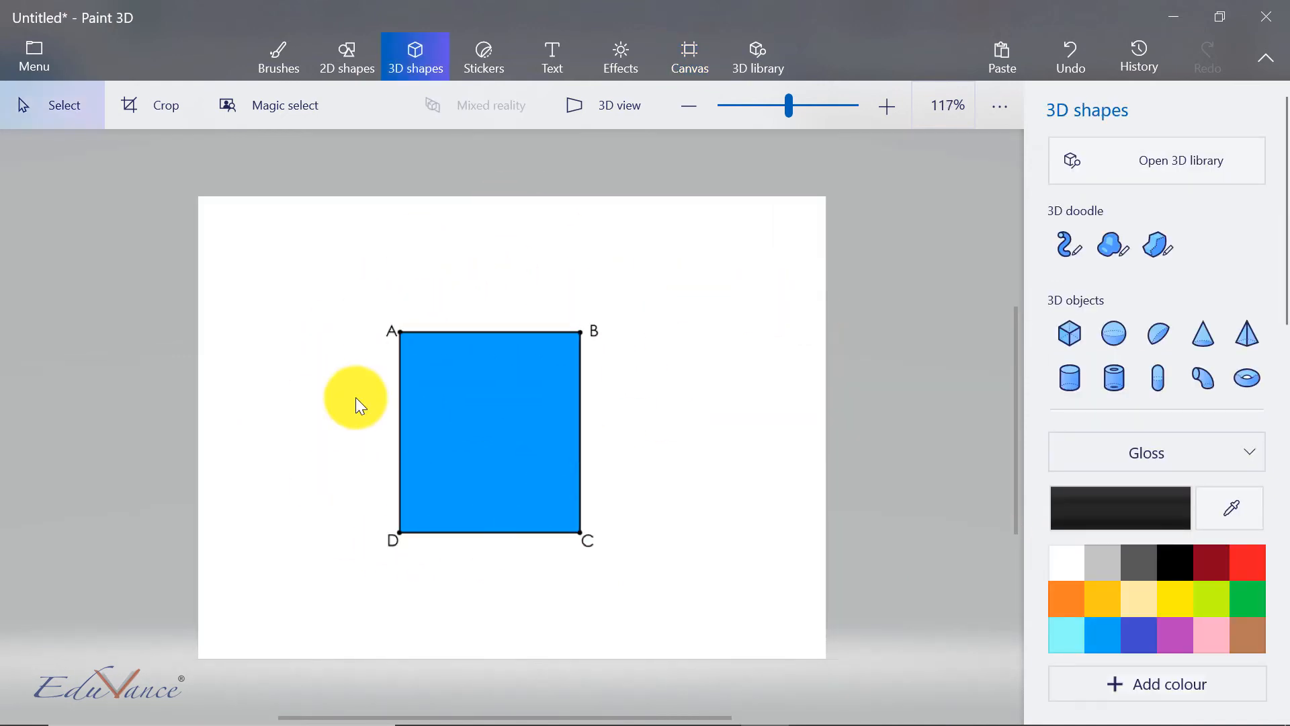
{"action": "mouse_move", "coordinate": [772, 360]}
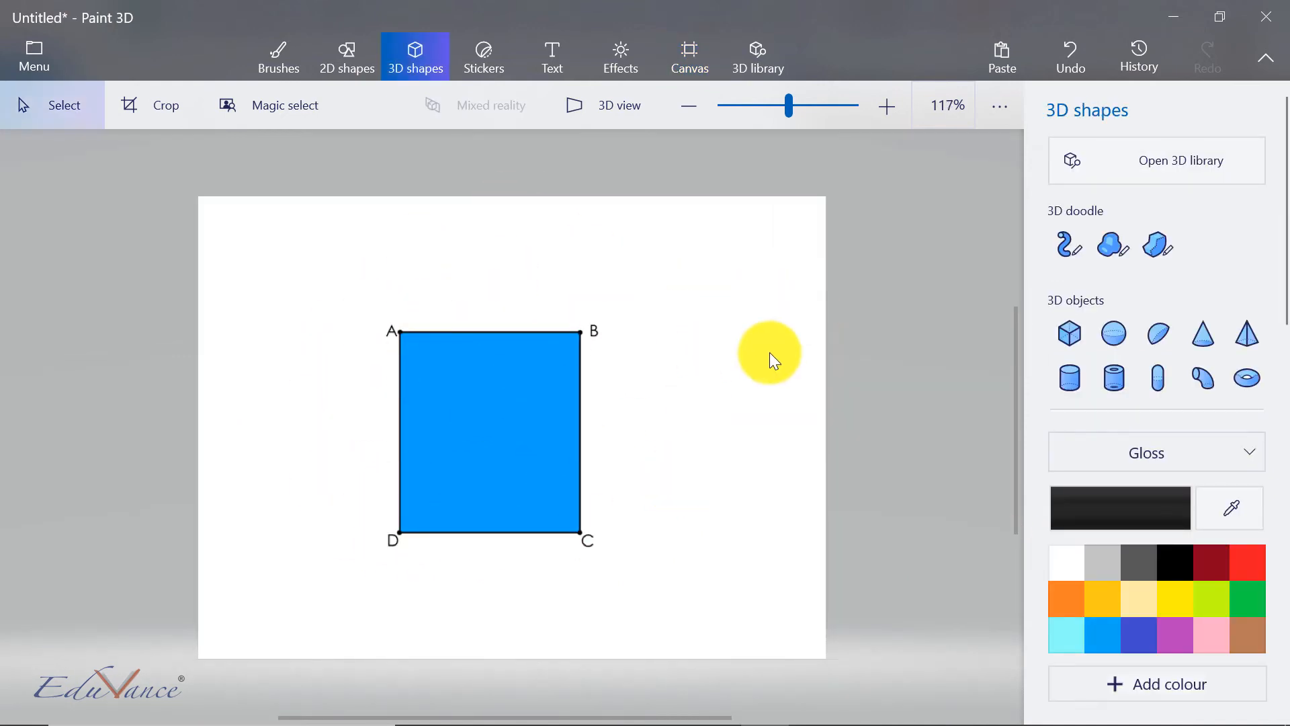
{"action": "mouse_move", "coordinate": [1157, 244]}
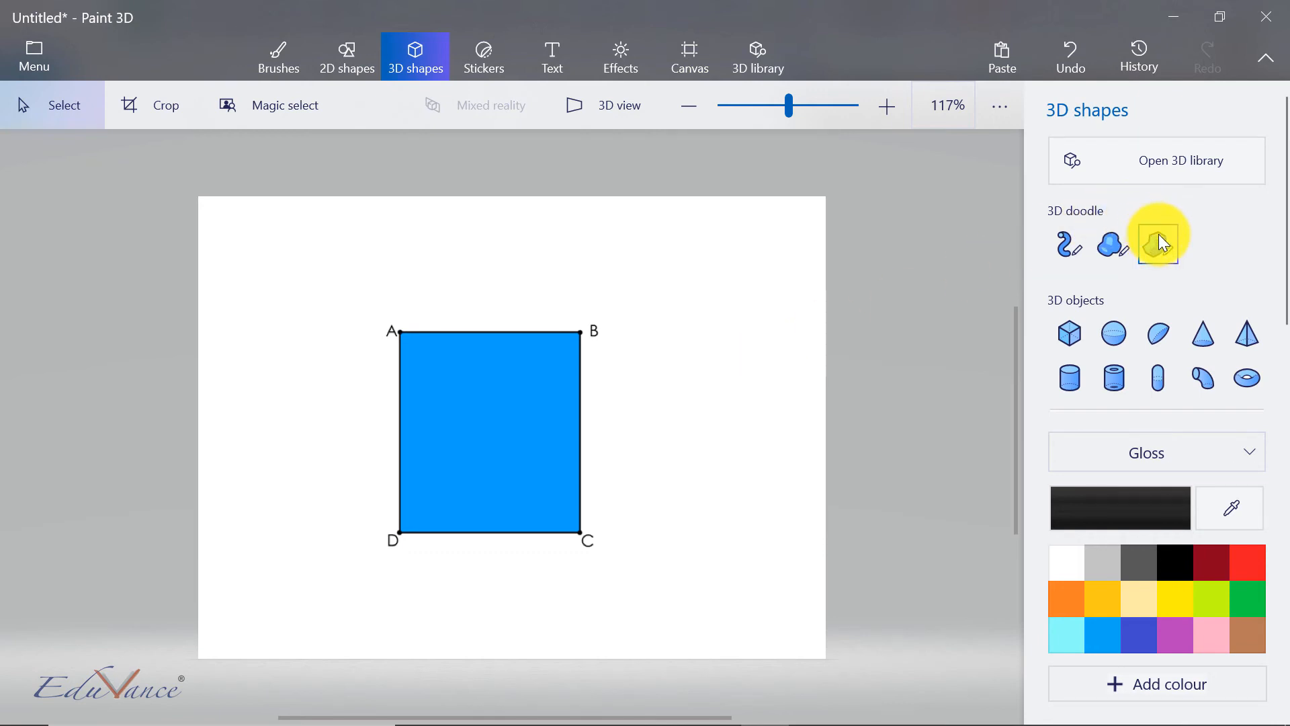
Step: Select the Sharp edge 3D doodle in black to trace square ABCD
{"action": "left_click", "coordinate": [1157, 244]}
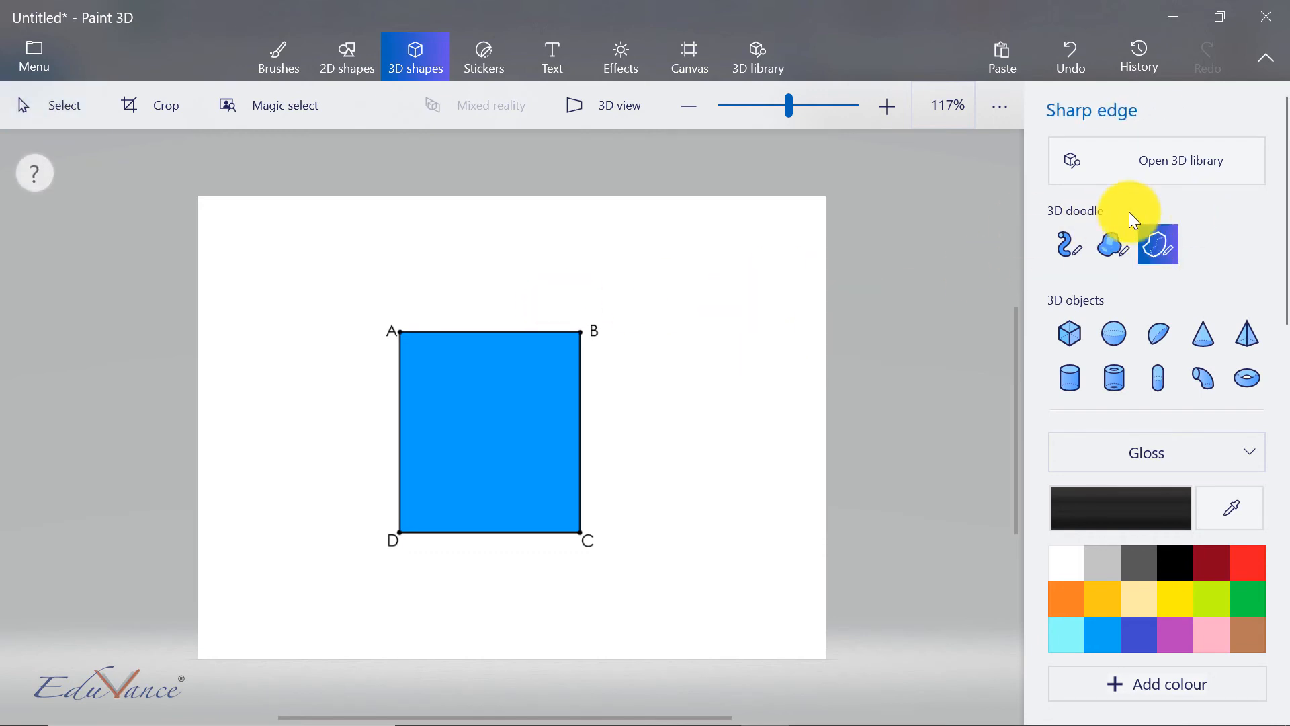
{"action": "mouse_move", "coordinate": [404, 338]}
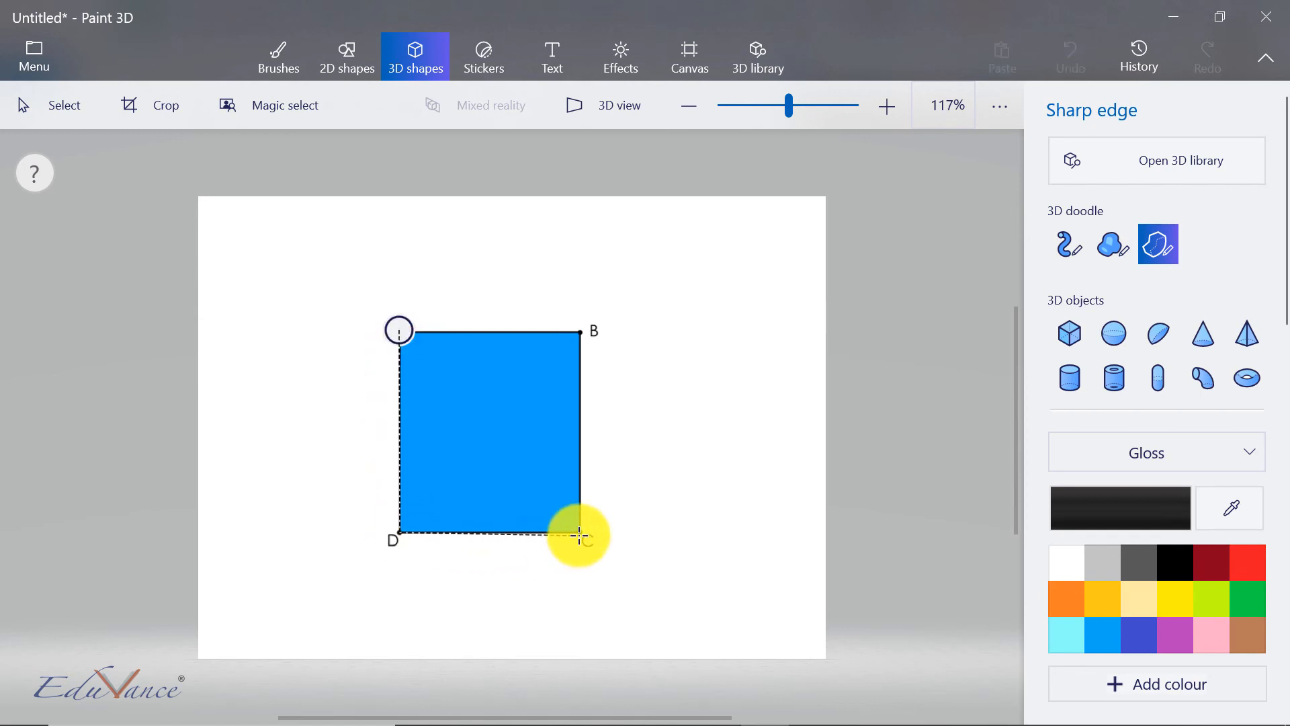
{"action": "mouse_move", "coordinate": [581, 330]}
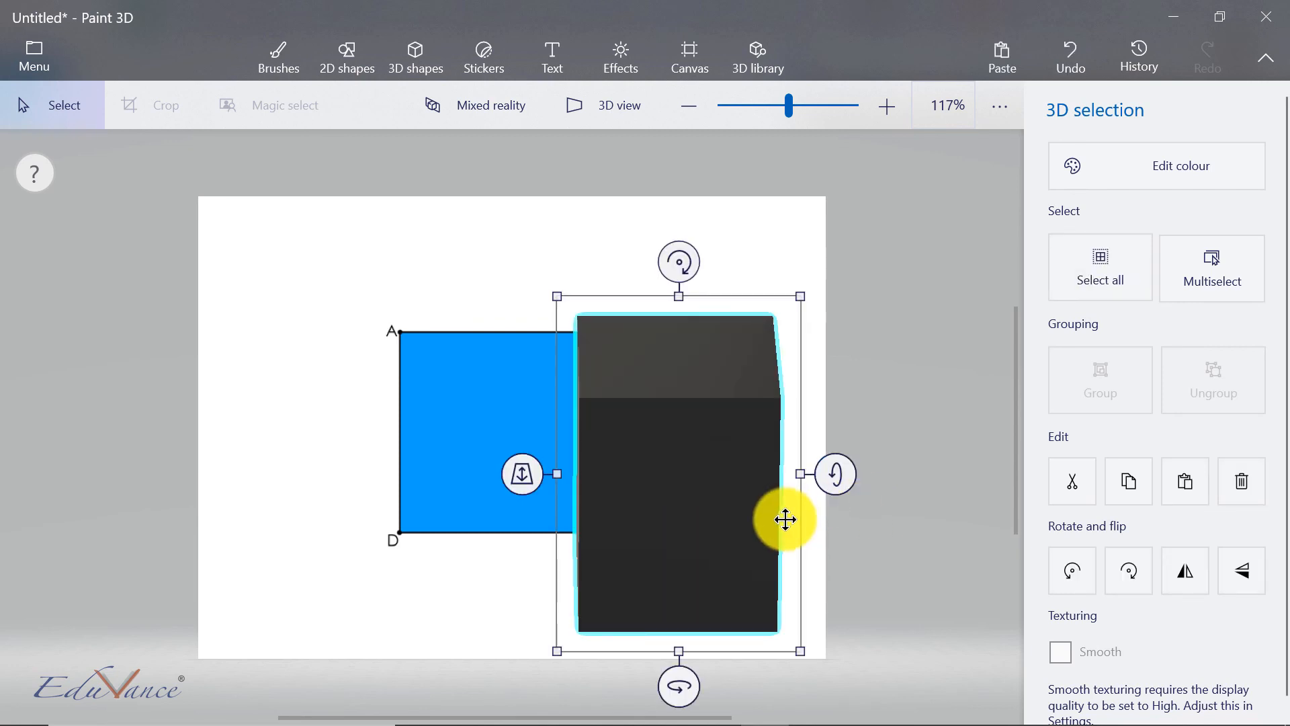
{"action": "mouse_move", "coordinate": [721, 262]}
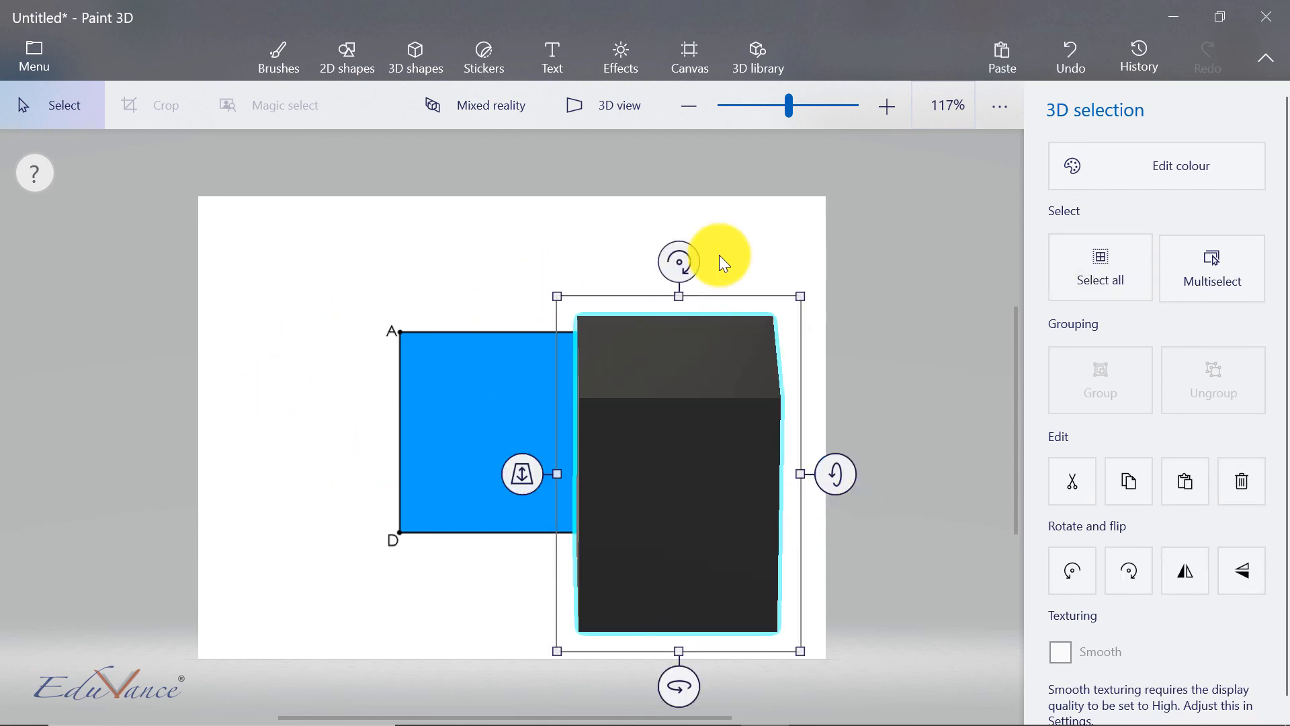
{"action": "mouse_move", "coordinate": [435, 390]}
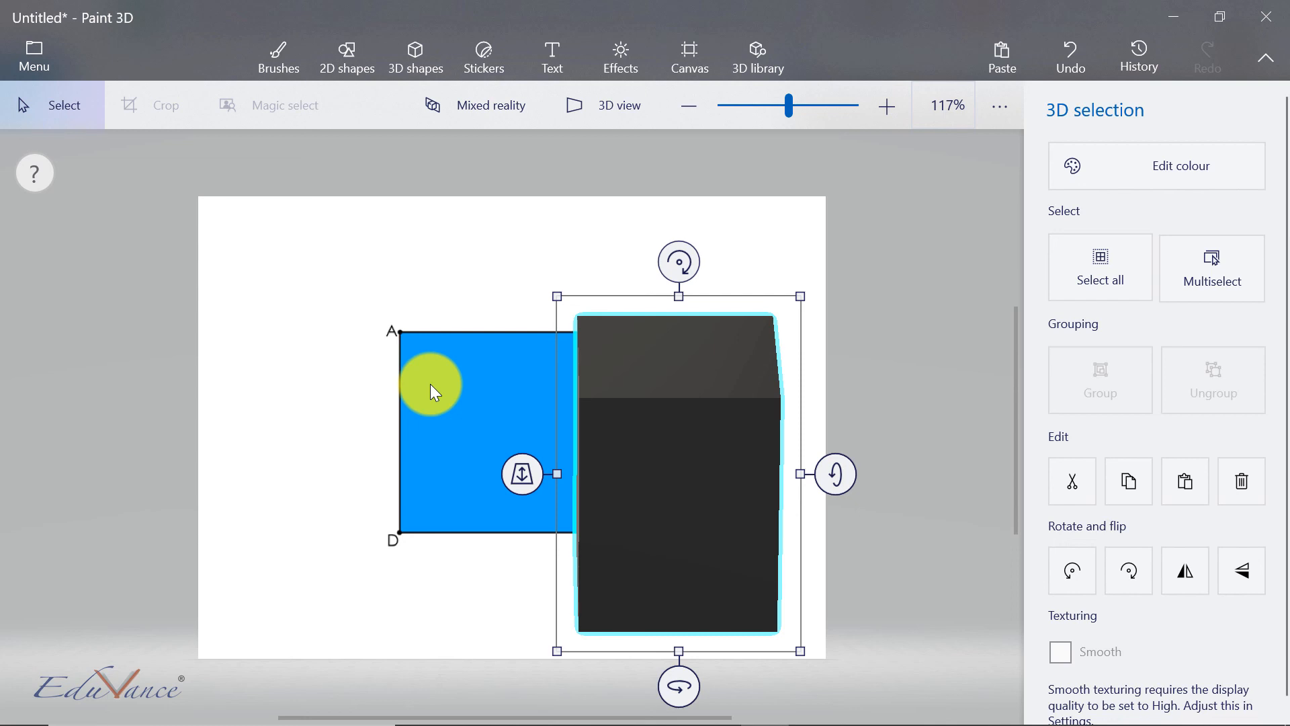
{"action": "mouse_move", "coordinate": [504, 338]}
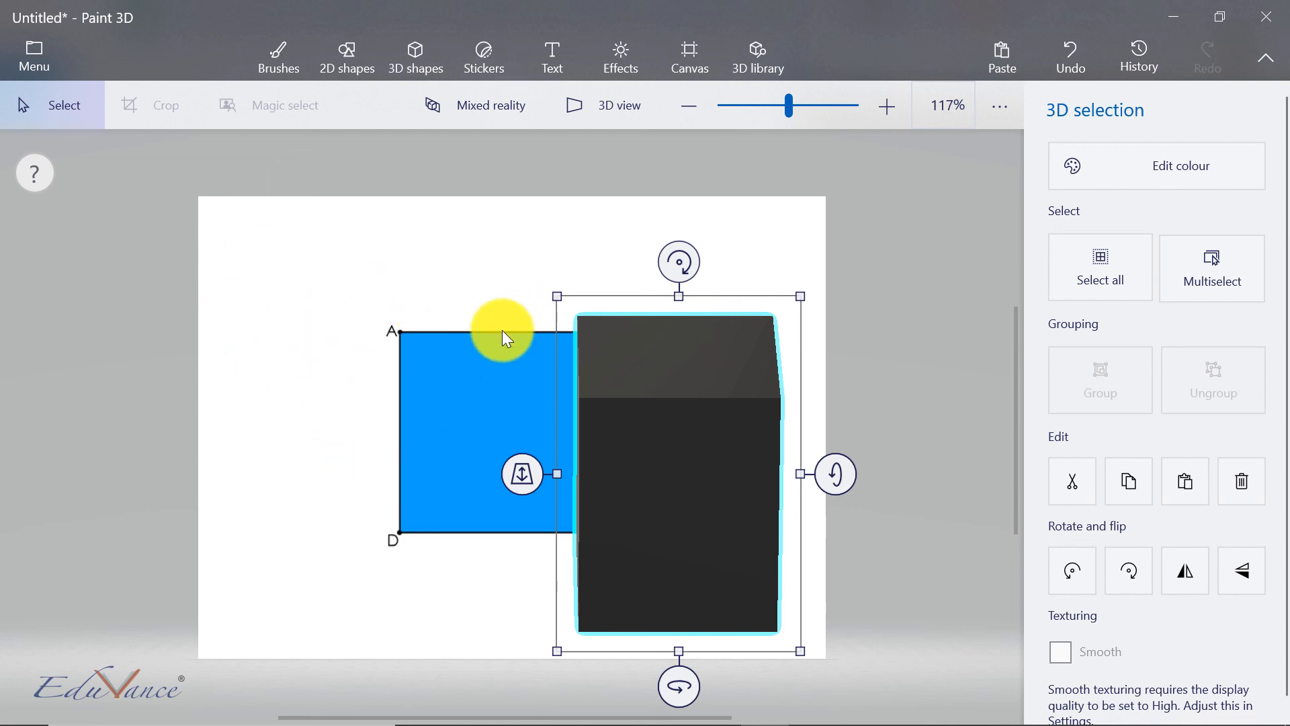
{"action": "mouse_move", "coordinate": [527, 555]}
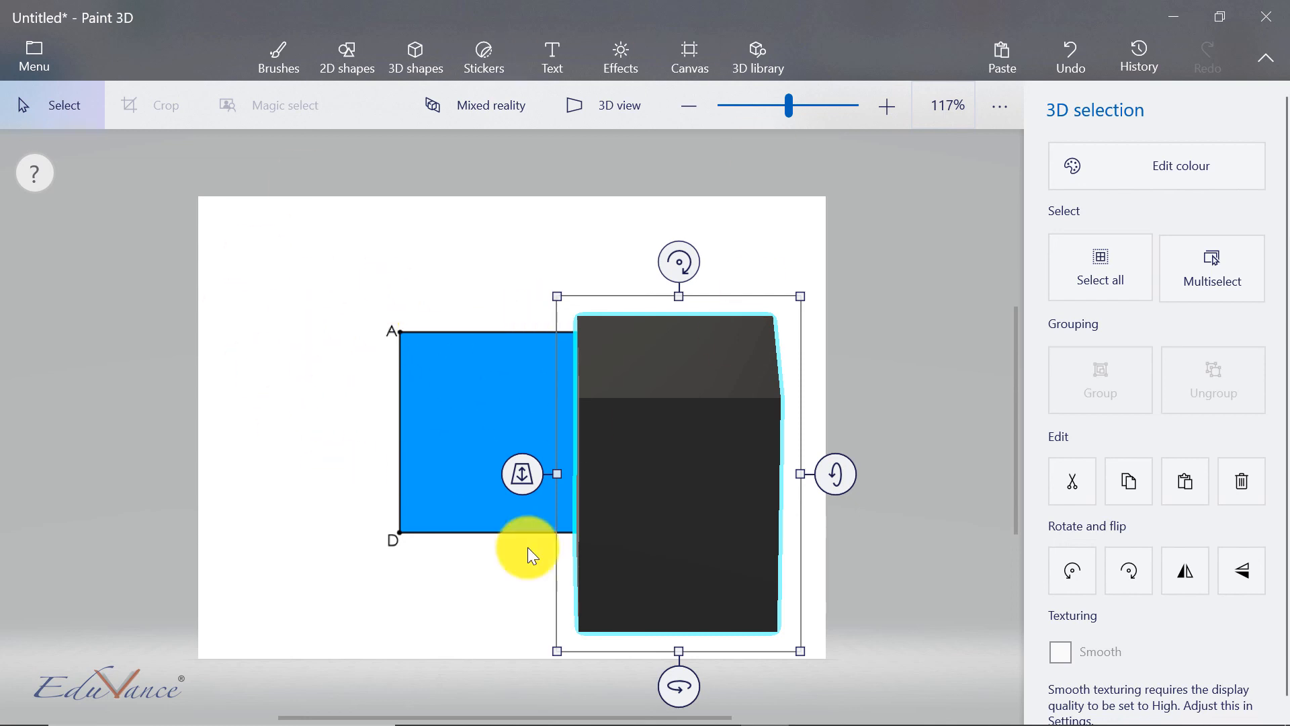